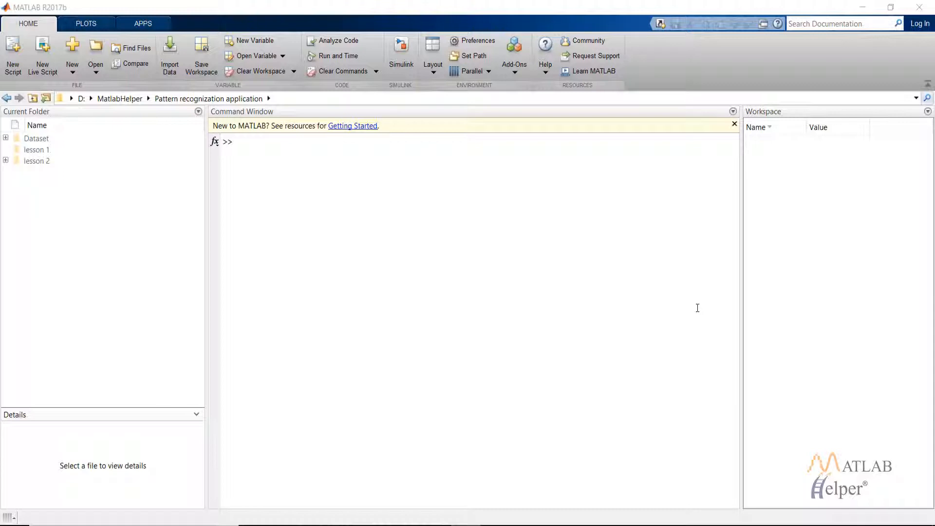
pyautogui.moveTo(514, 230)
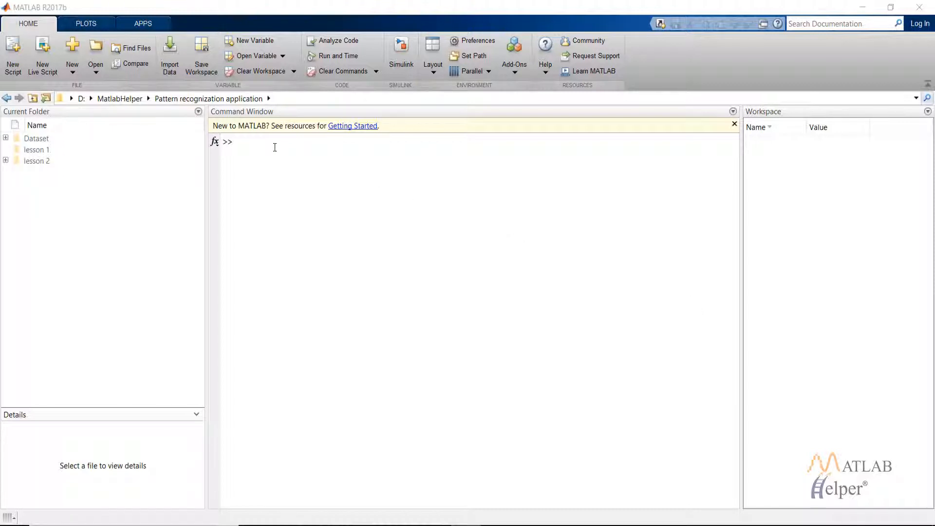
# - Run nnstart from the command window and dismiss the neural network start launcher
pyautogui.click(274, 147)
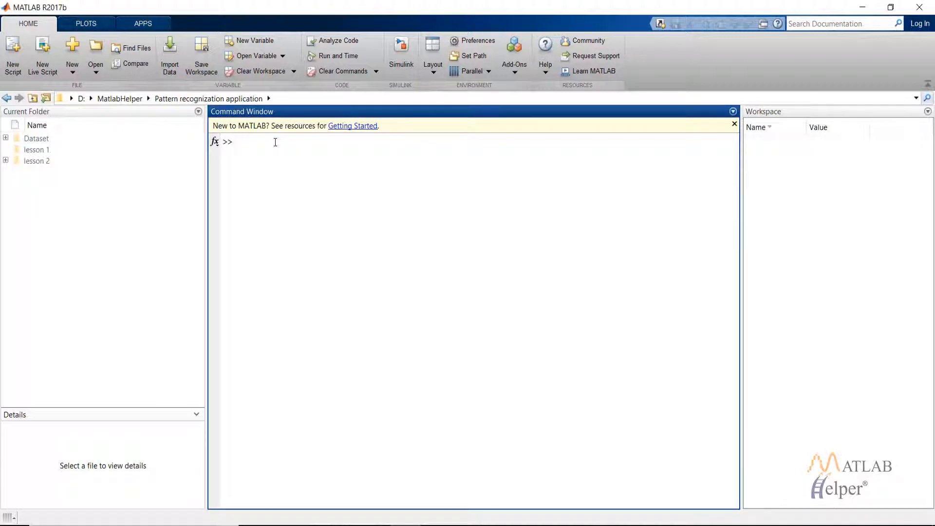
pyautogui.write('nnstart')
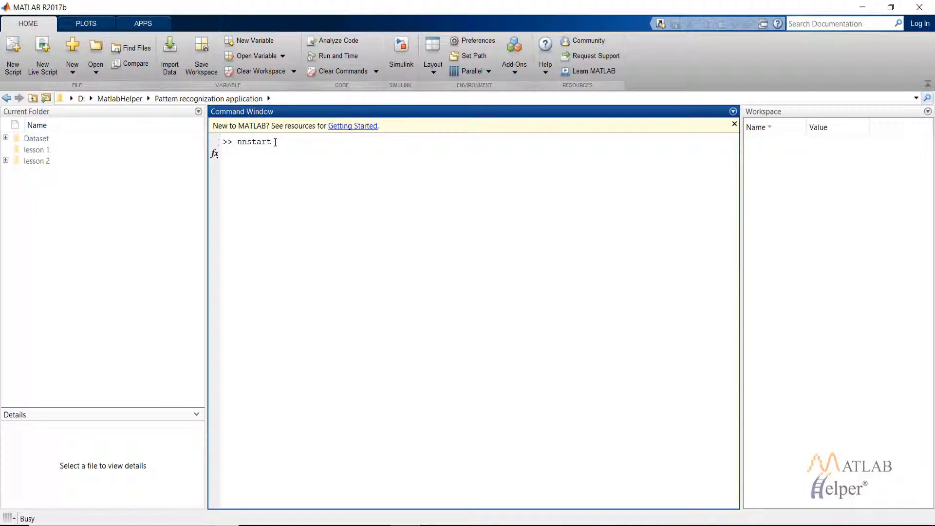
pyautogui.press('enter')
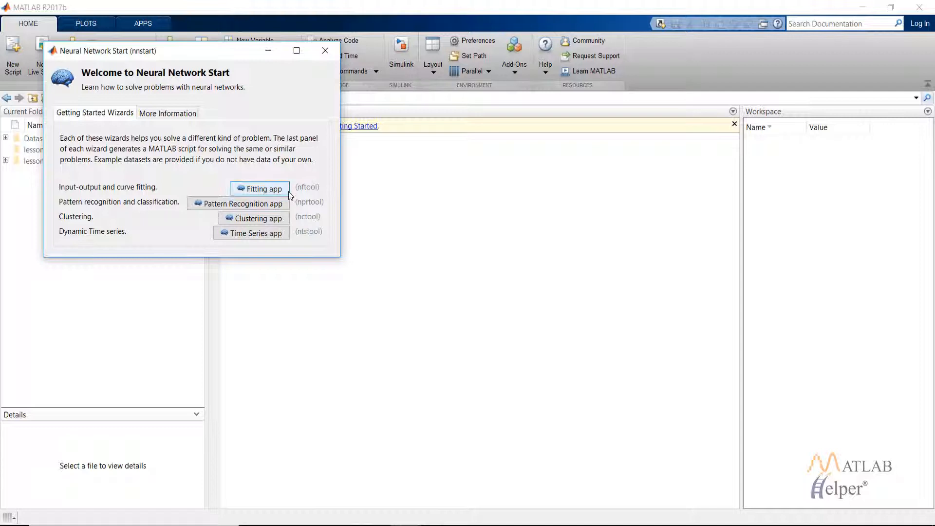
pyautogui.click(242, 203)
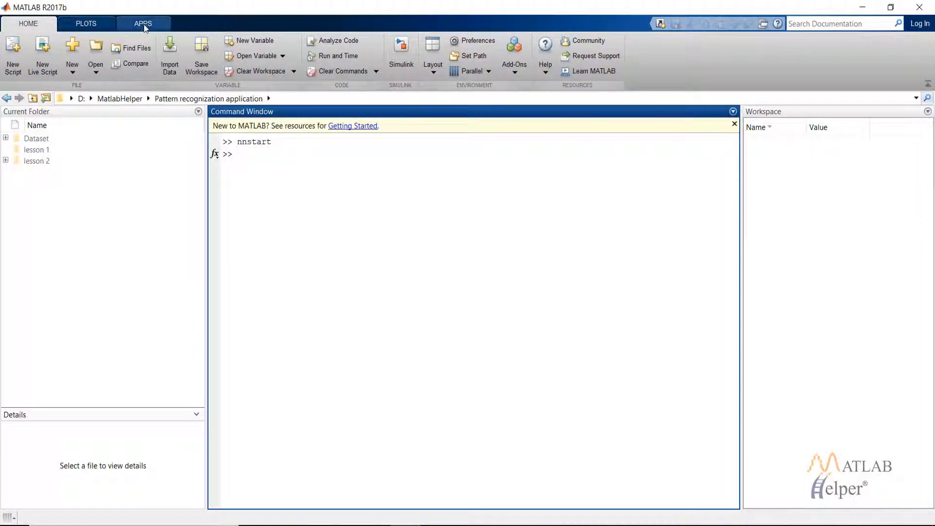
# - Launch the Neural Net Pattern Recognition app from the Apps gallery and advance to Select Data
pyautogui.click(143, 24)
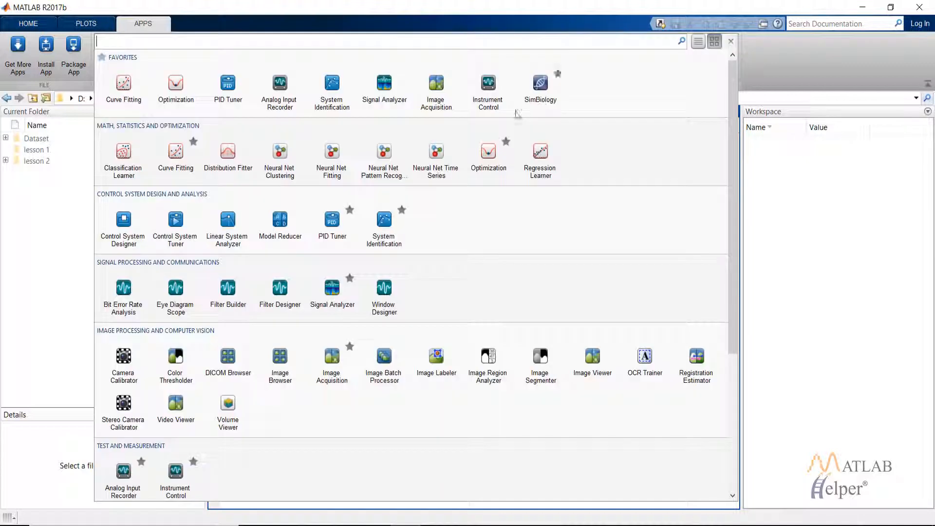
pyautogui.click(384, 151)
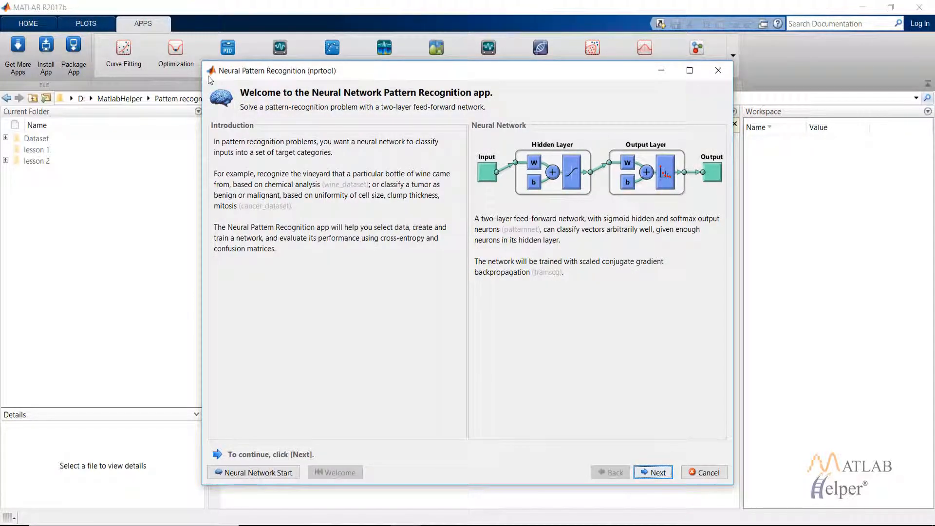
pyautogui.moveTo(492, 410)
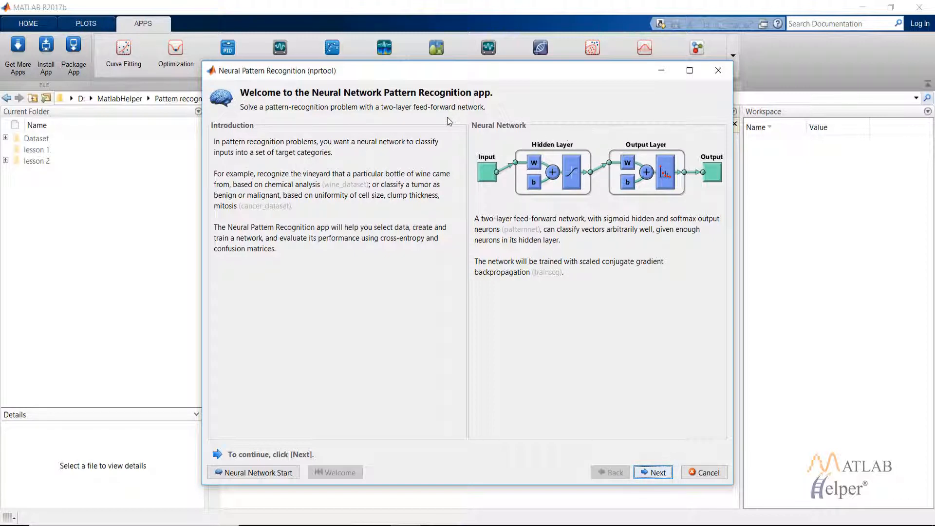
pyautogui.moveTo(511, 169)
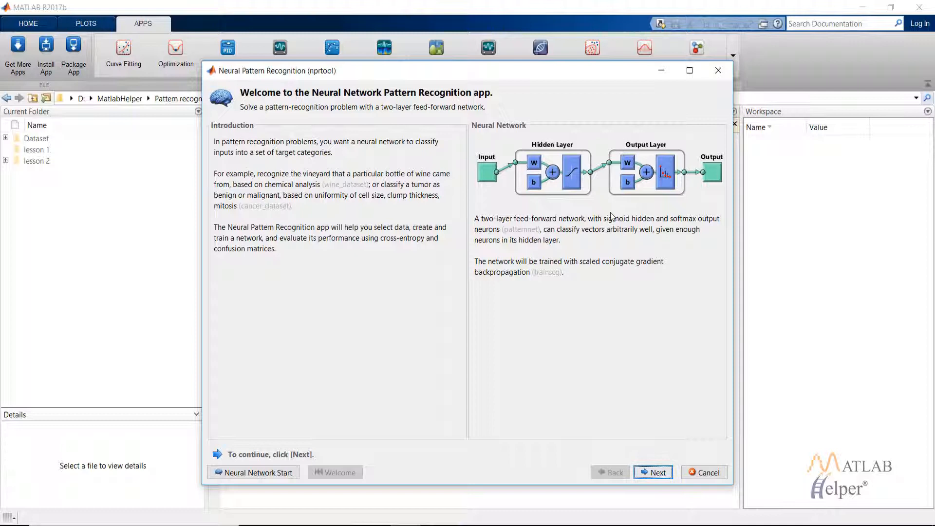
pyautogui.moveTo(668, 193)
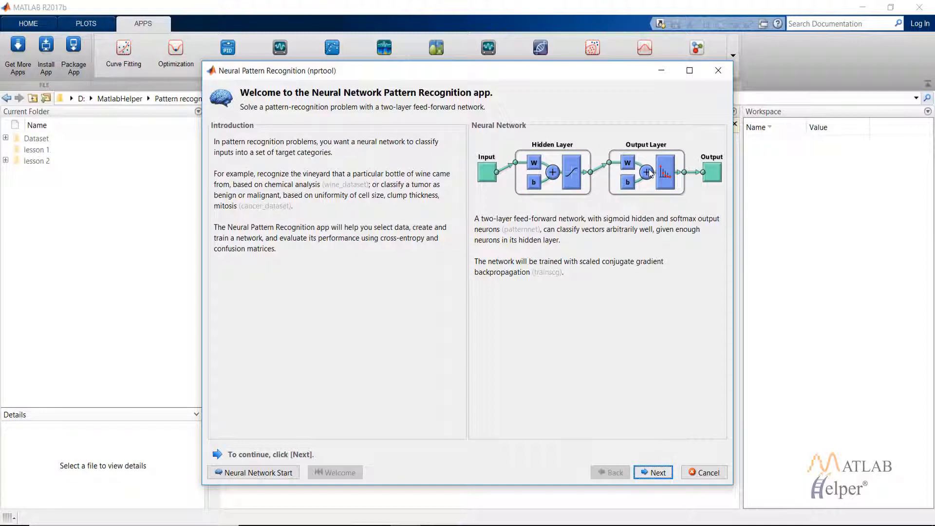
pyautogui.moveTo(677, 190)
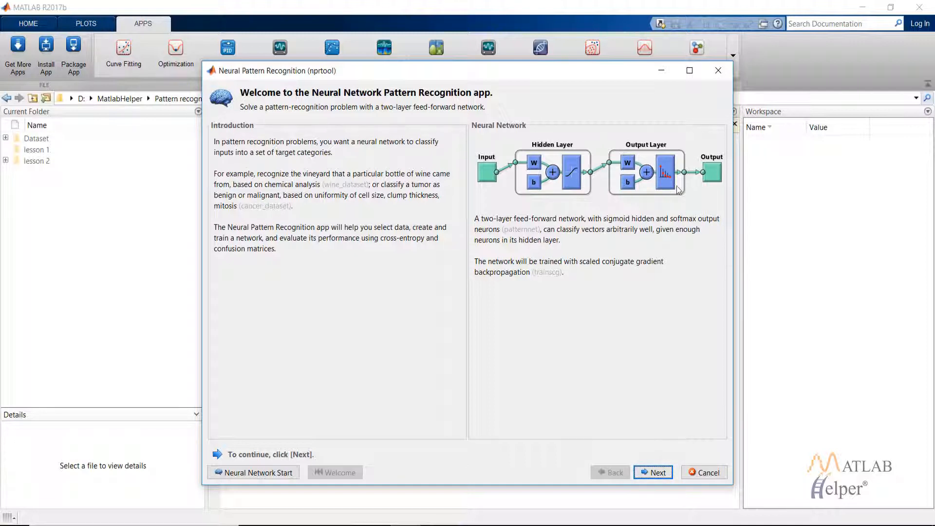
pyautogui.moveTo(673, 180)
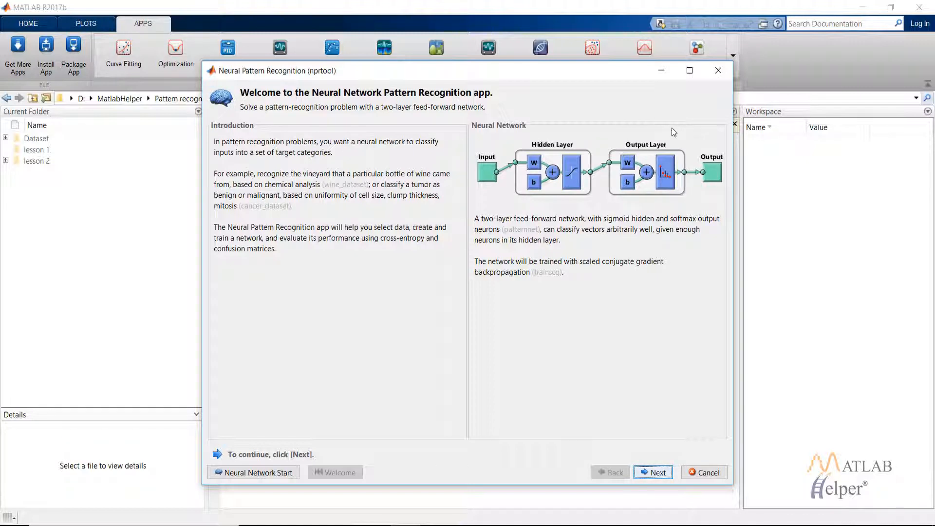
pyautogui.moveTo(601, 160)
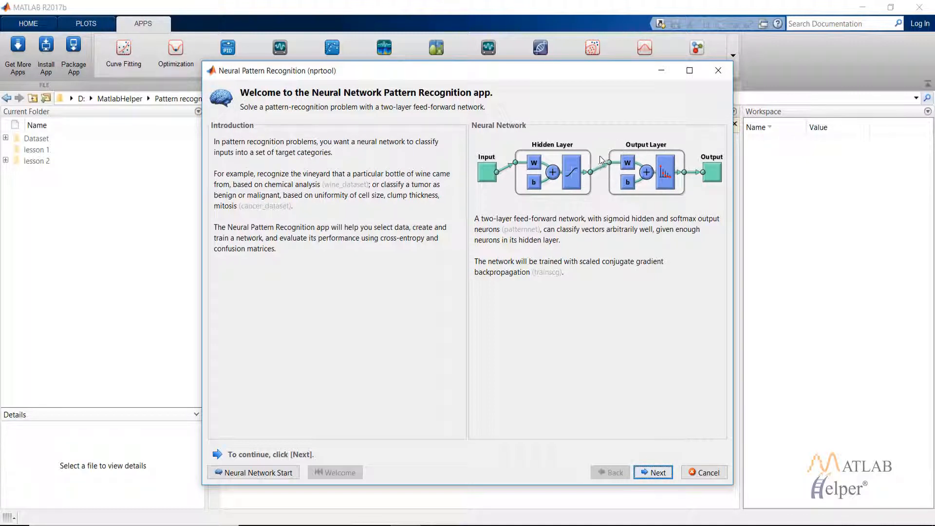
pyautogui.moveTo(573, 173)
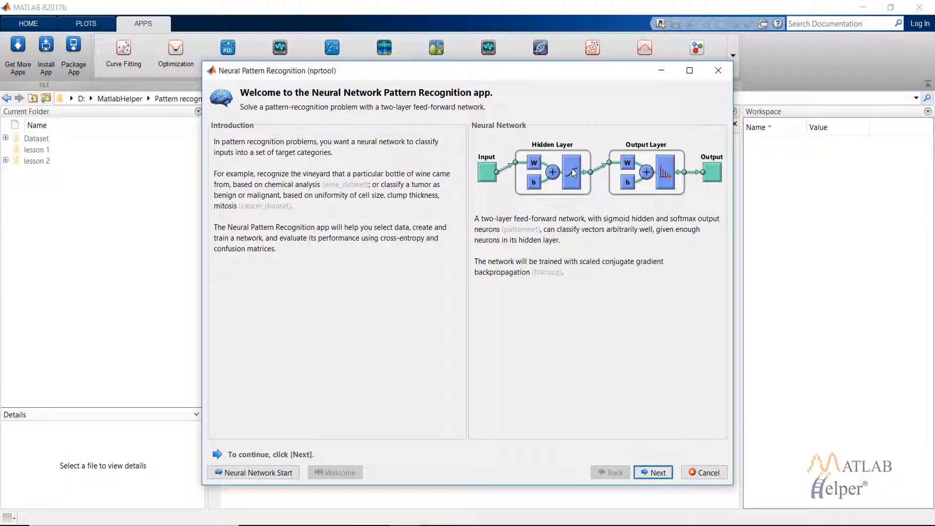
pyautogui.moveTo(627, 174)
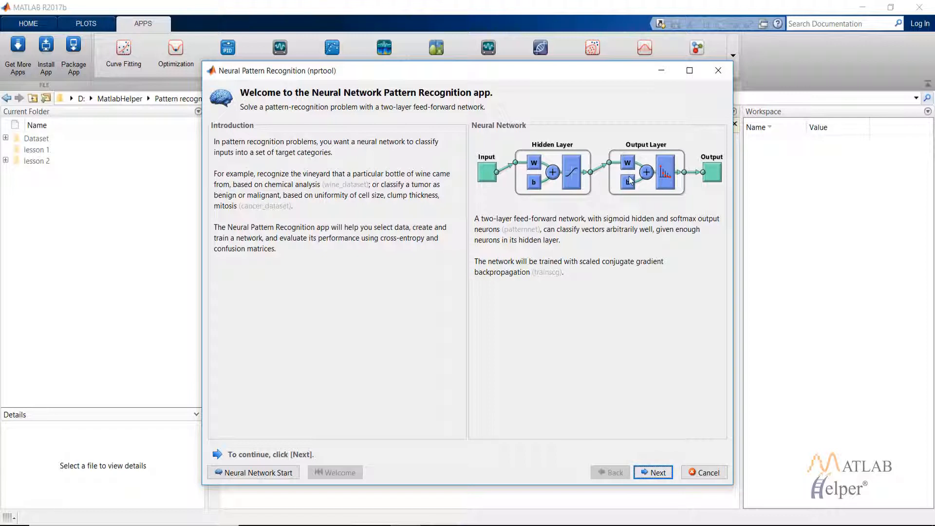
pyautogui.moveTo(644, 170)
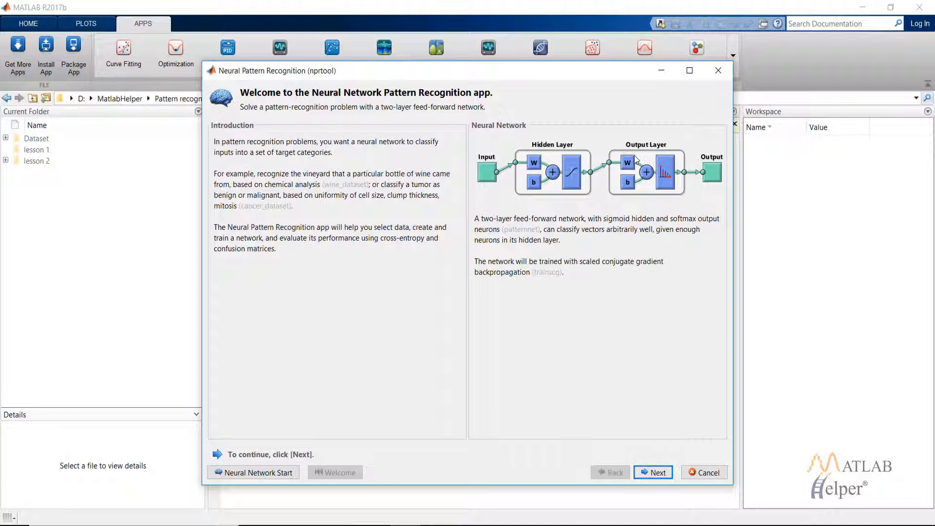
pyautogui.moveTo(635, 157)
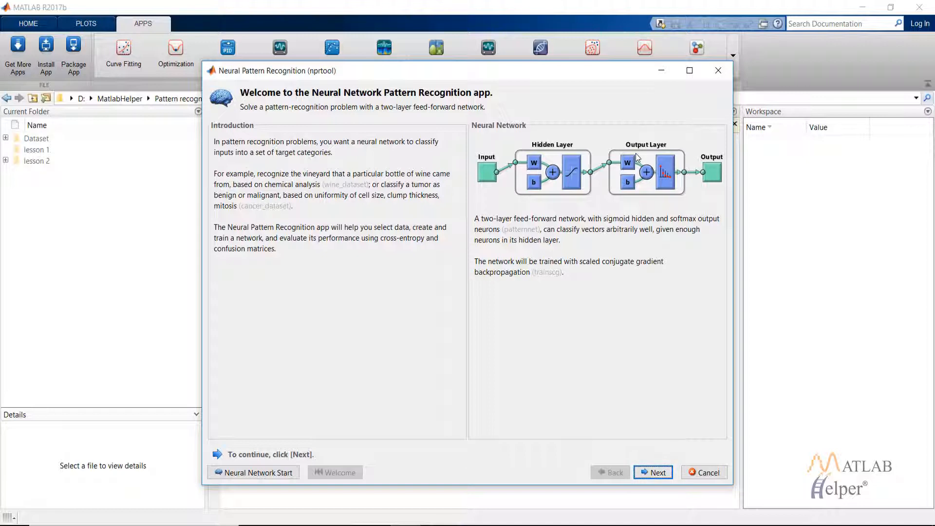
pyautogui.moveTo(814, 306)
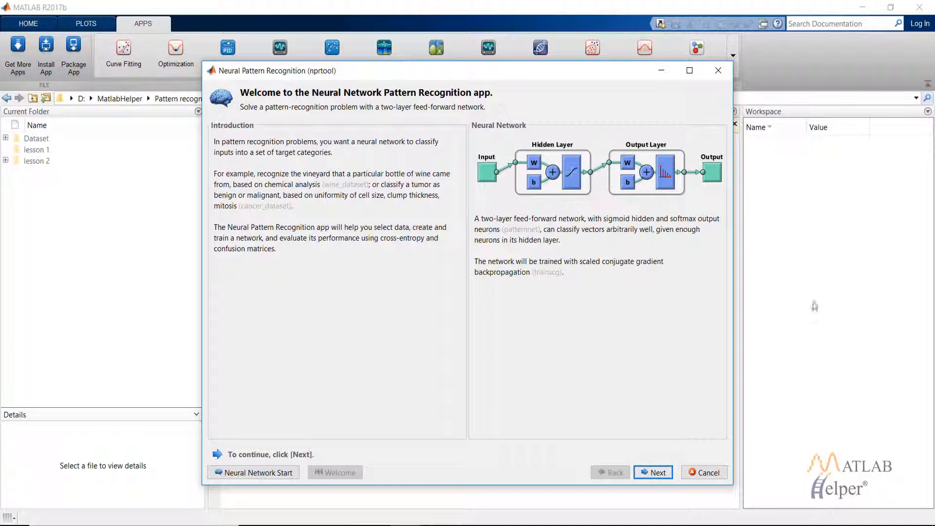
pyautogui.moveTo(894, 459)
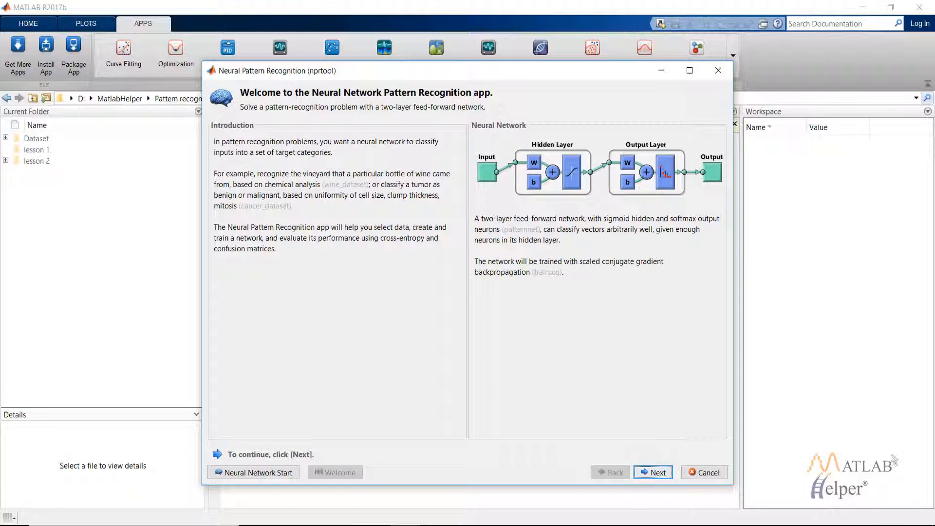
pyautogui.moveTo(799, 288)
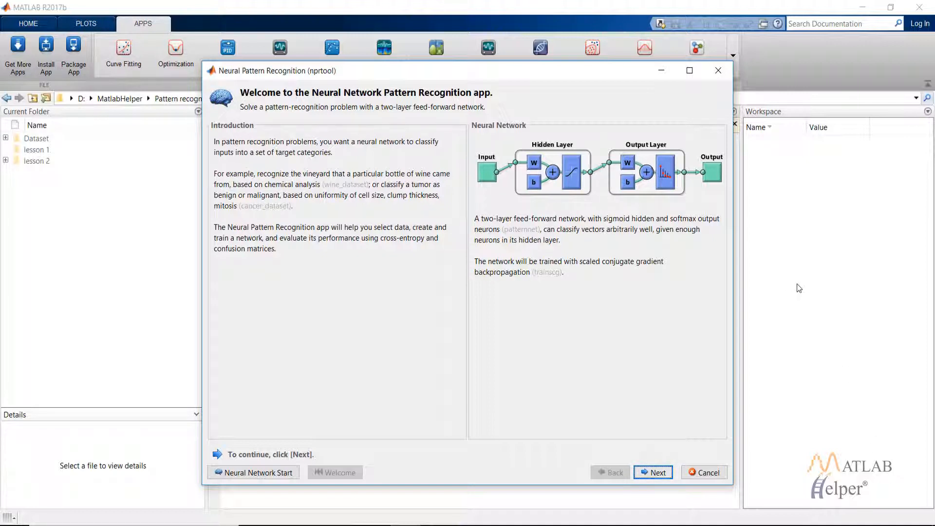
pyautogui.moveTo(807, 304)
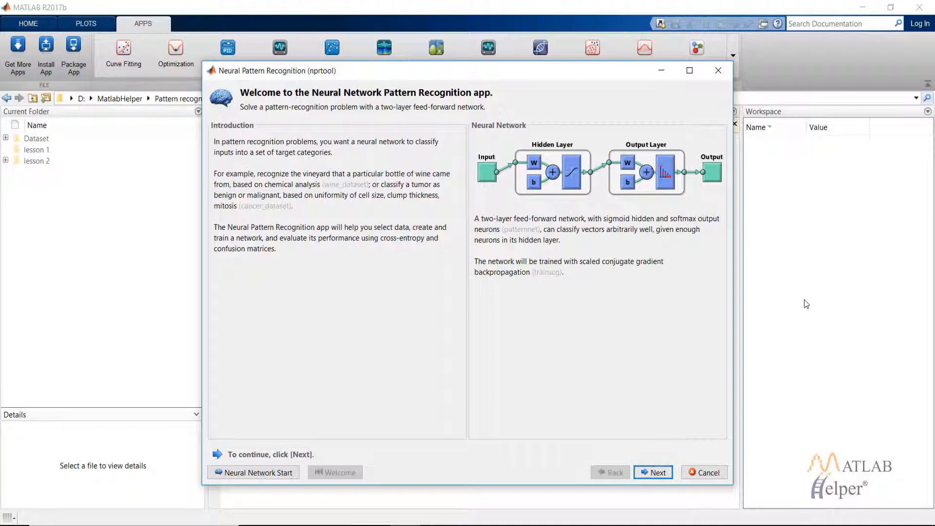
pyautogui.moveTo(795, 285)
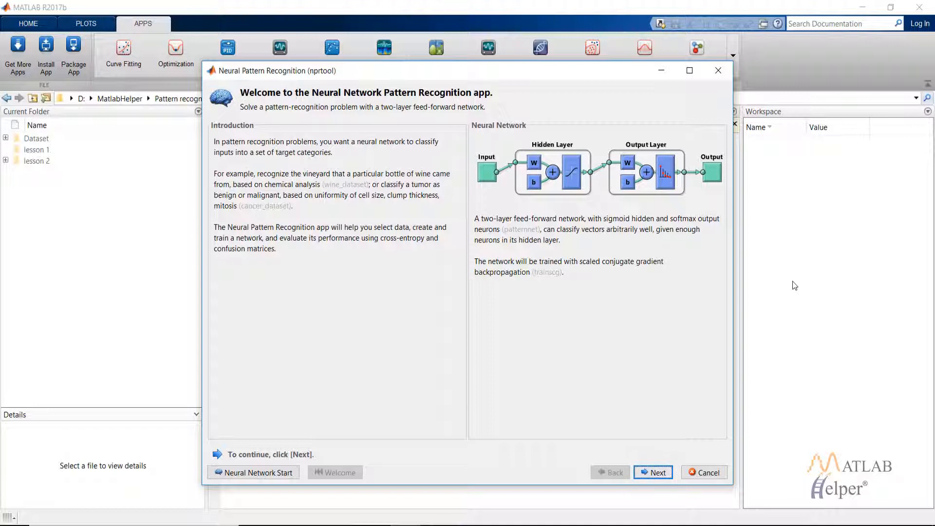
pyautogui.moveTo(621, 207)
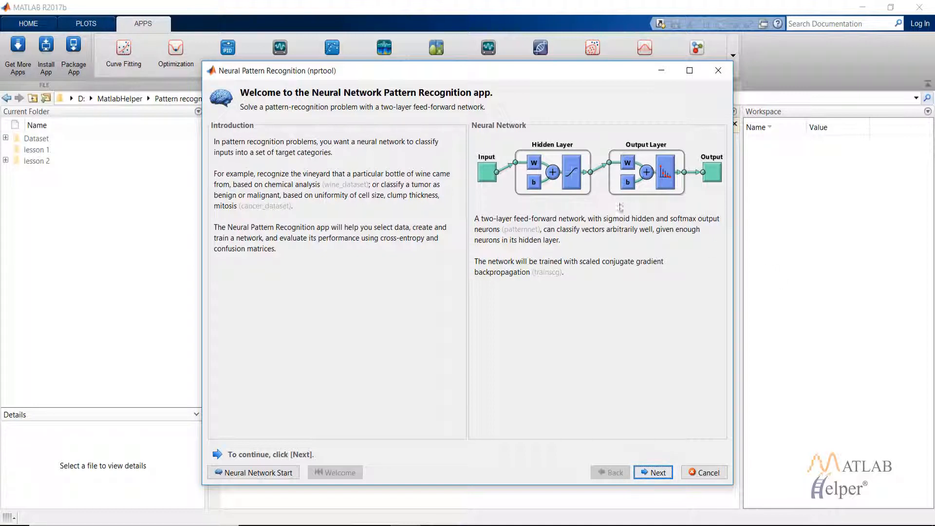
pyautogui.moveTo(584, 249)
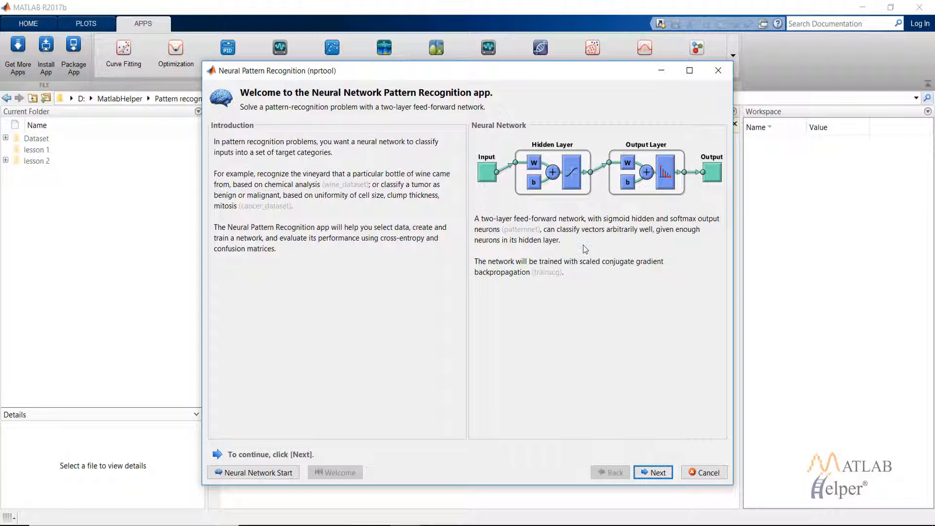
pyautogui.moveTo(598, 180)
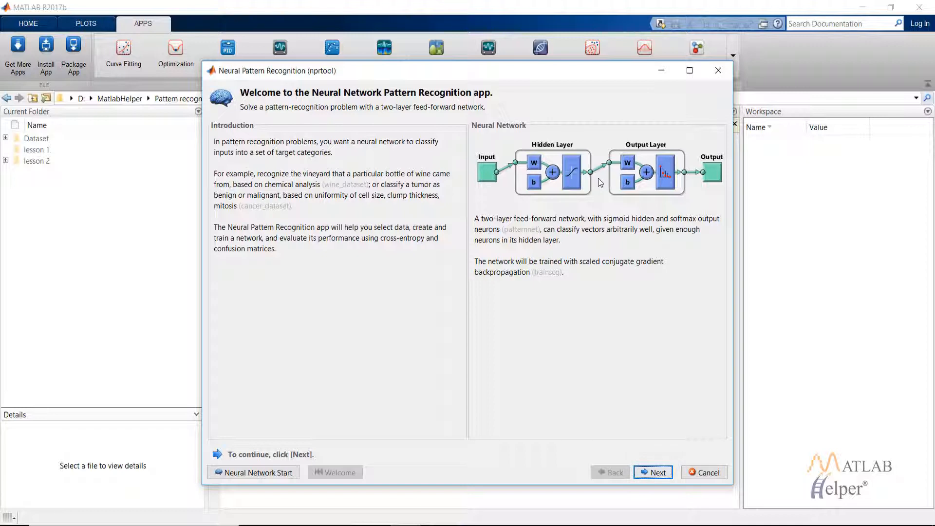
pyautogui.moveTo(615, 176)
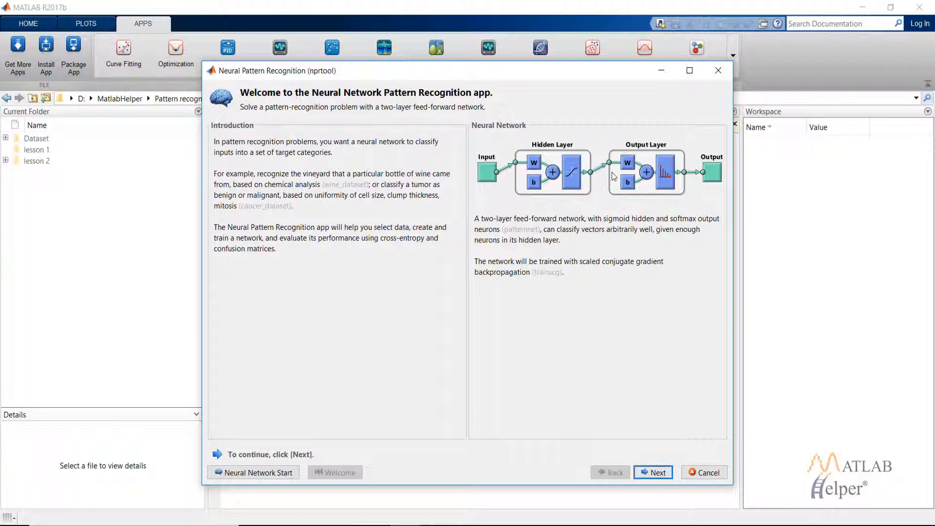
pyautogui.moveTo(660, 424)
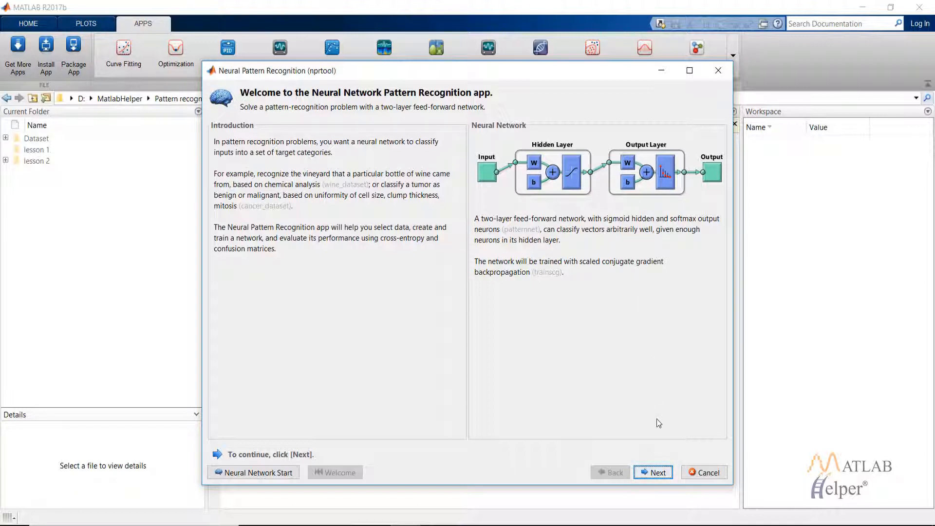
pyautogui.click(657, 472)
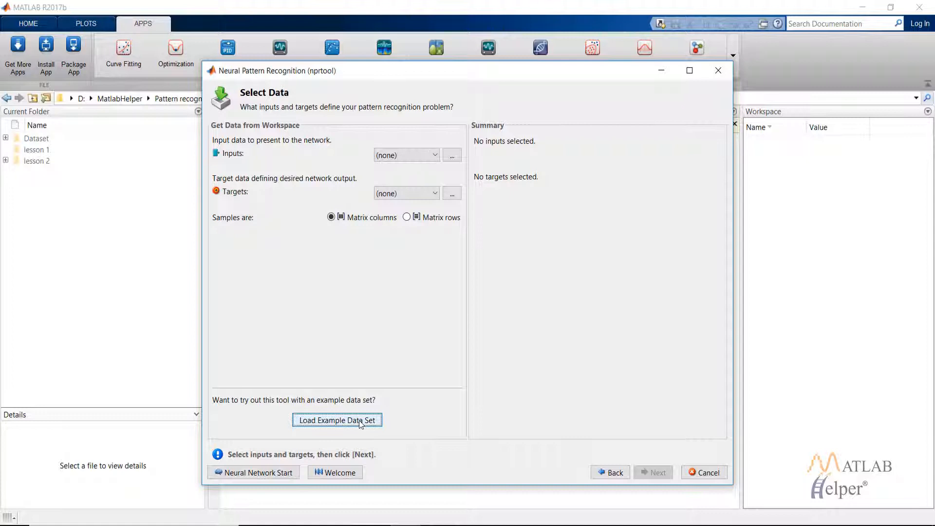
# - Import the Types of Glass example data set from the example data list
pyautogui.click(337, 420)
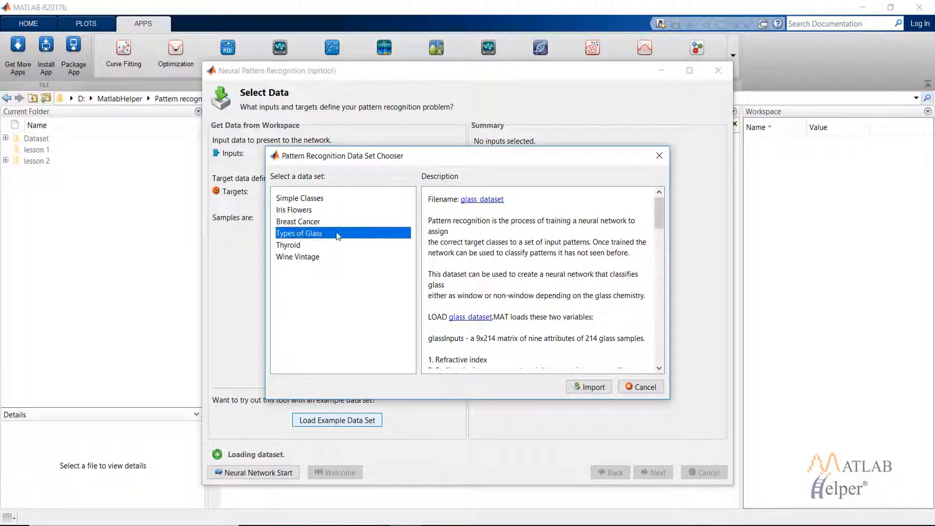
pyautogui.scroll(-3)
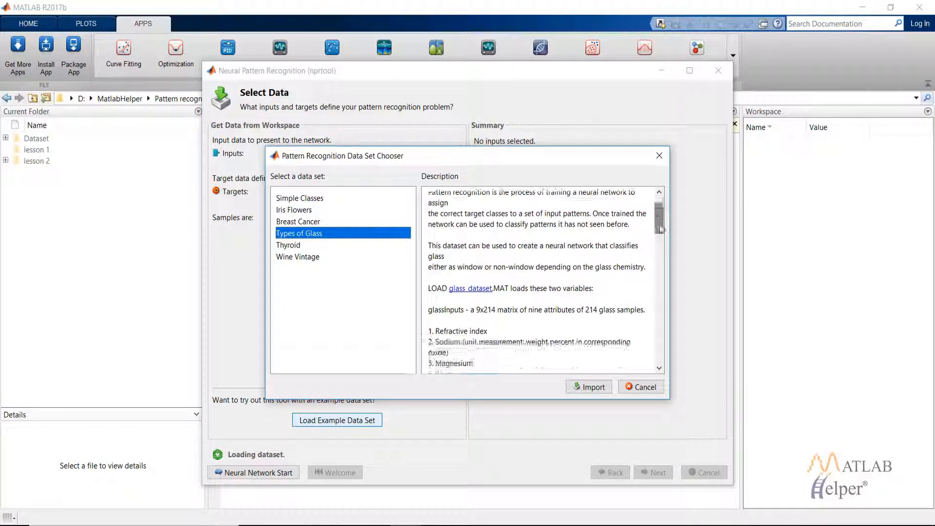
pyautogui.scroll(-3)
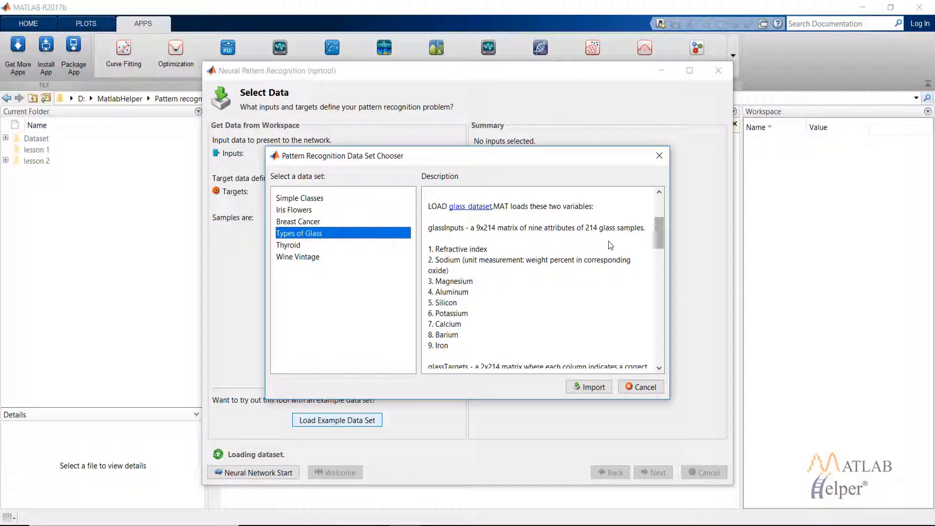
pyautogui.scroll(-3)
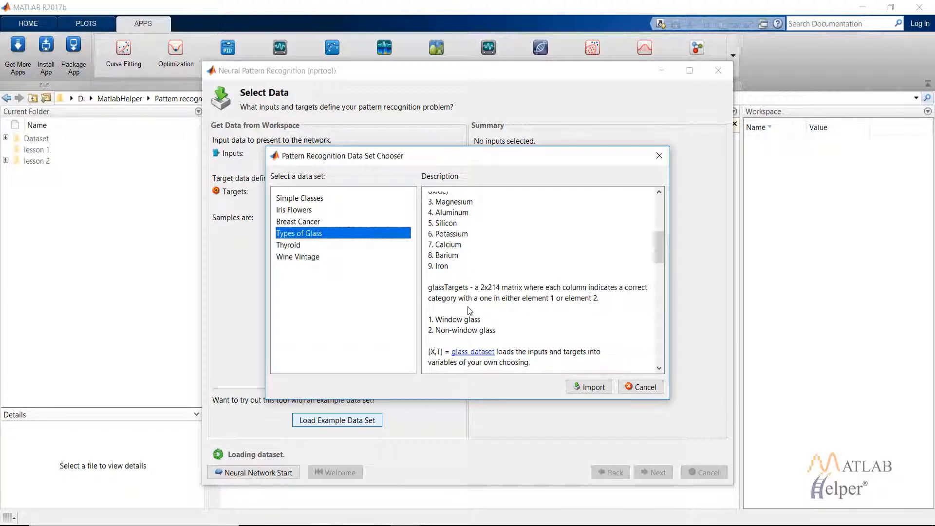
pyautogui.click(588, 387)
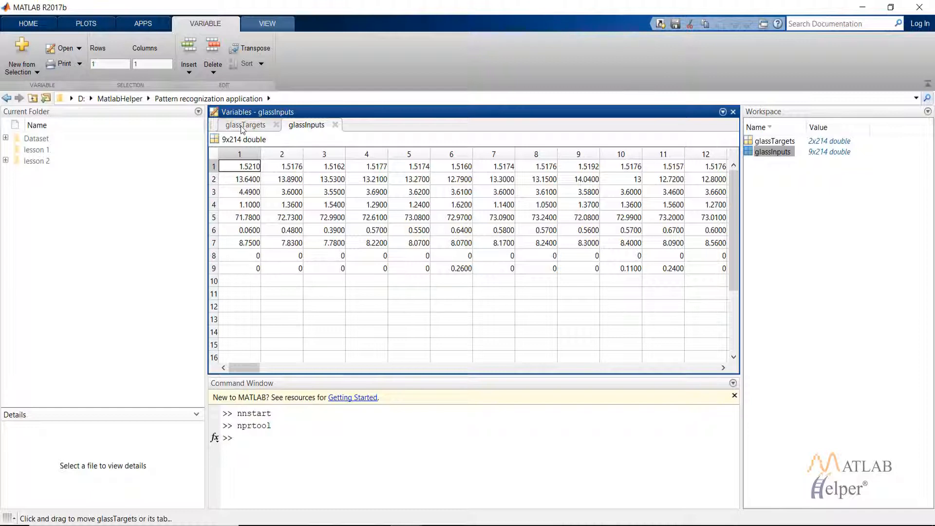
# - Inspect the glassTargets (2x214) and glassInputs (9x214) matrices in the Variables editor
pyautogui.click(245, 125)
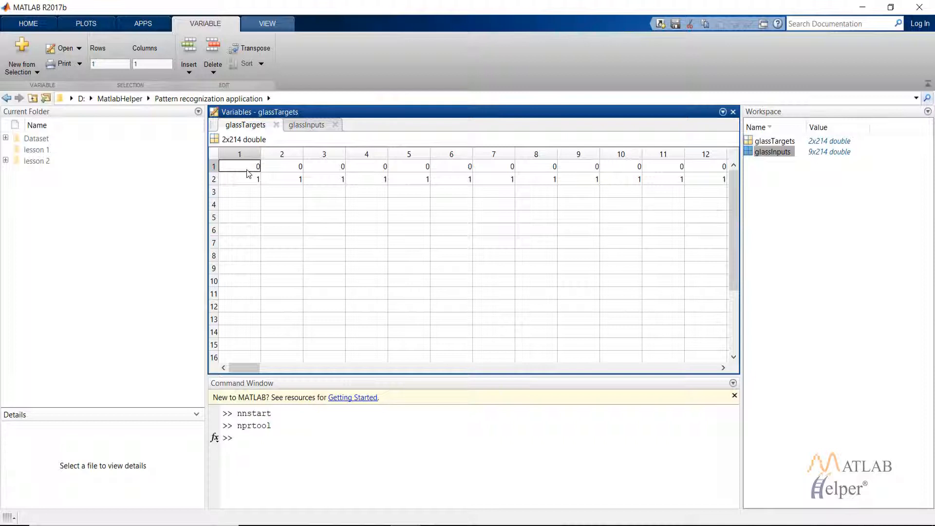
pyautogui.moveTo(250, 185)
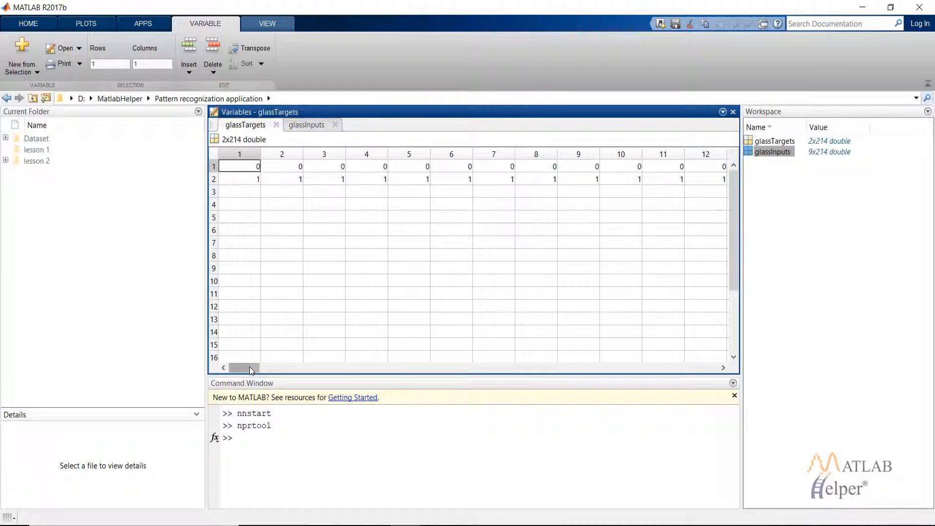
pyautogui.moveTo(244, 368); pyautogui.dragTo(537, 367)
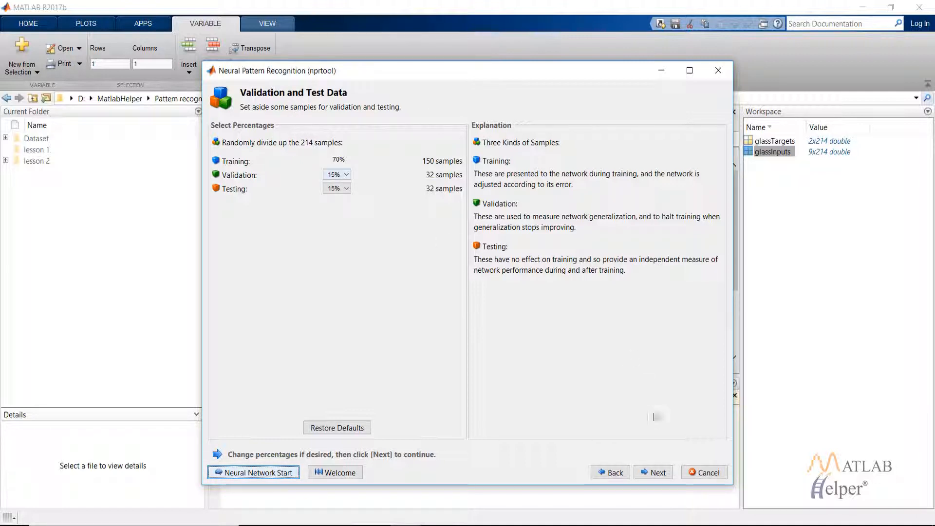
pyautogui.moveTo(400, 262)
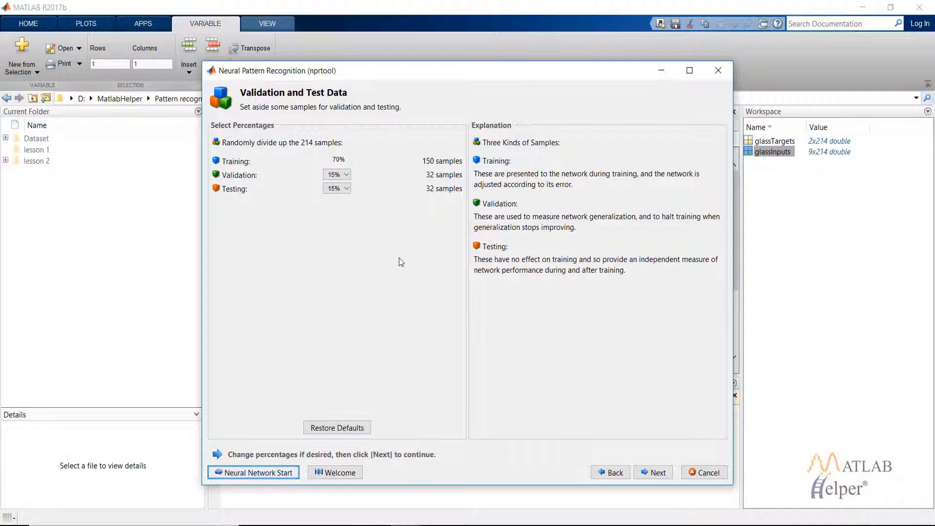
# - Accept the default 70/15/15 data split and 10 hidden neurons, reaching Train Network
pyautogui.click(653, 472)
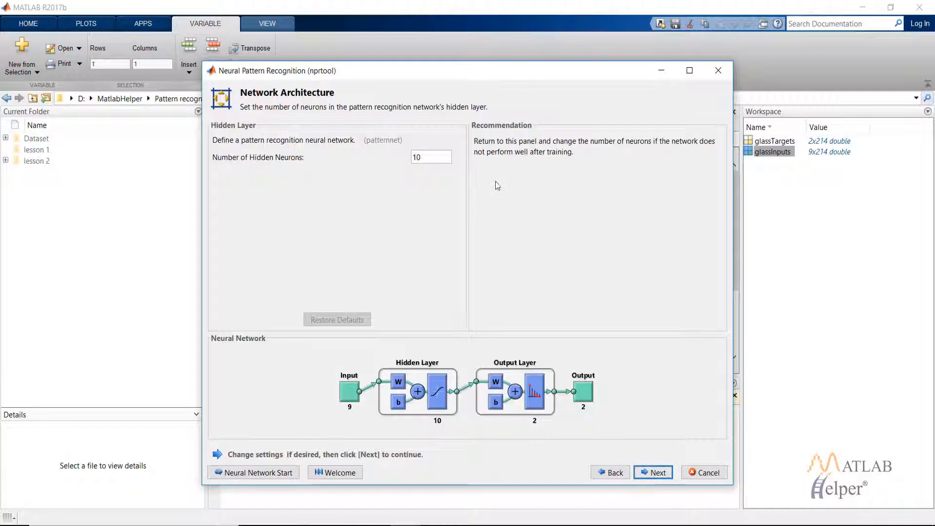
pyautogui.moveTo(475, 192)
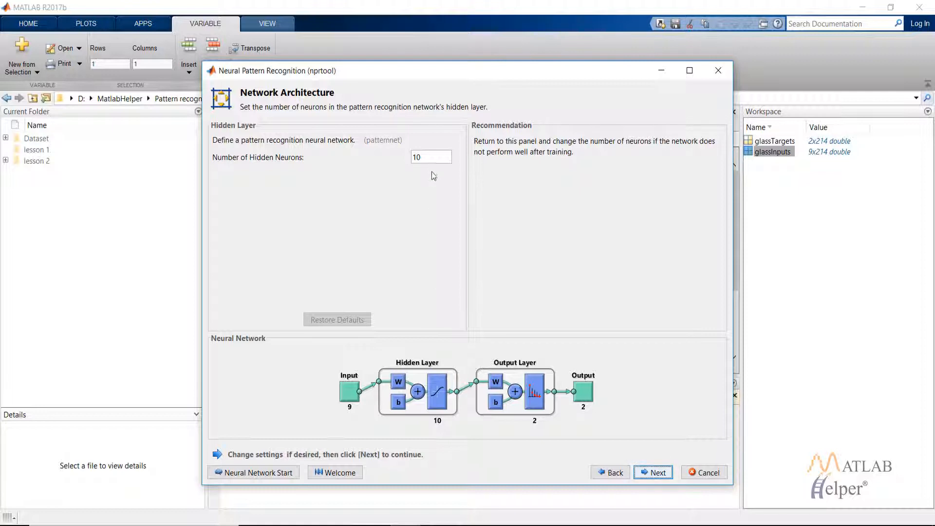
pyautogui.moveTo(636, 460)
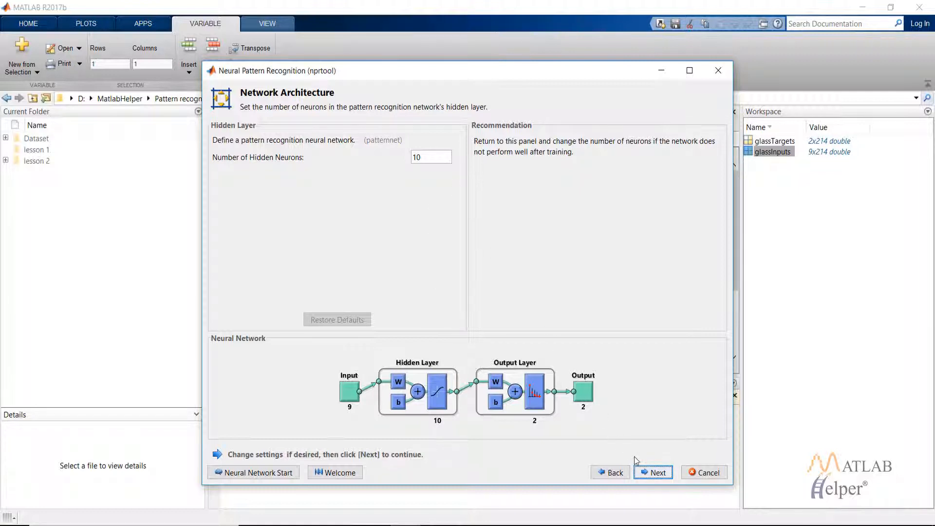
pyautogui.click(652, 473)
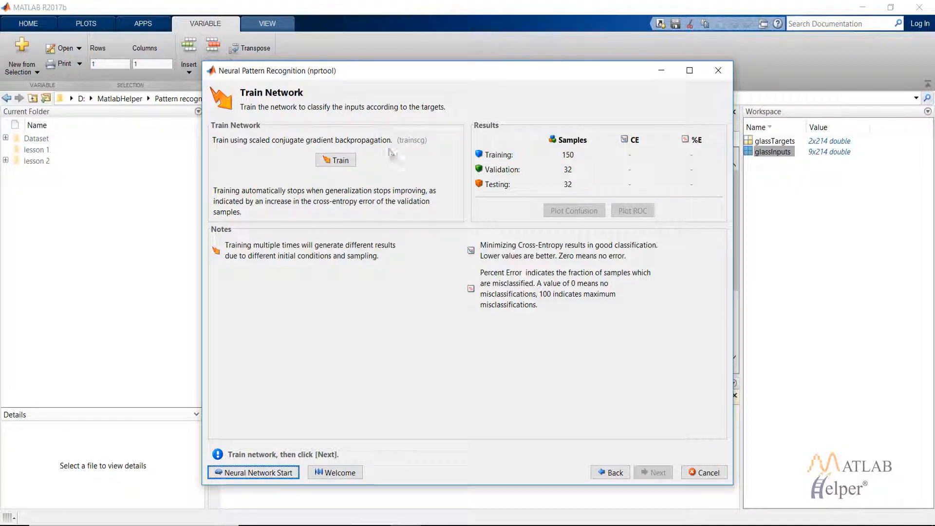
pyautogui.moveTo(387, 148)
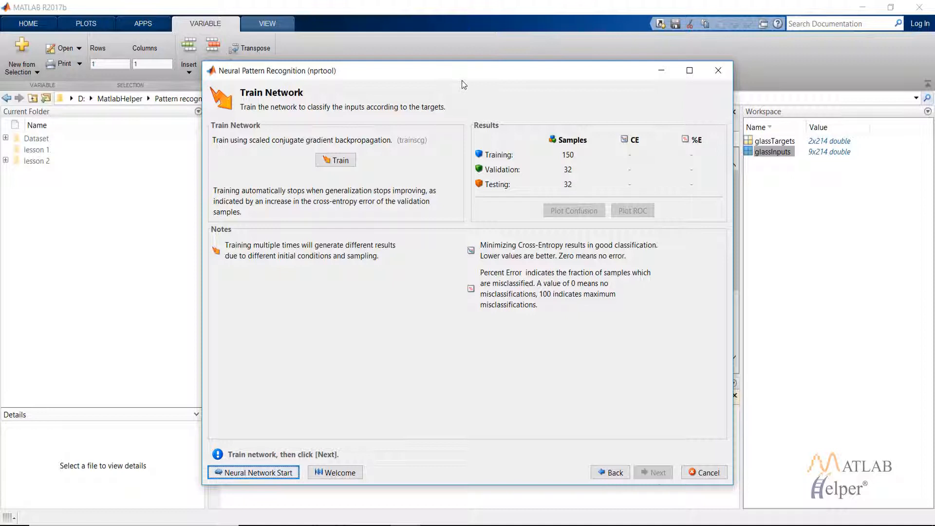
pyautogui.moveTo(457, 125)
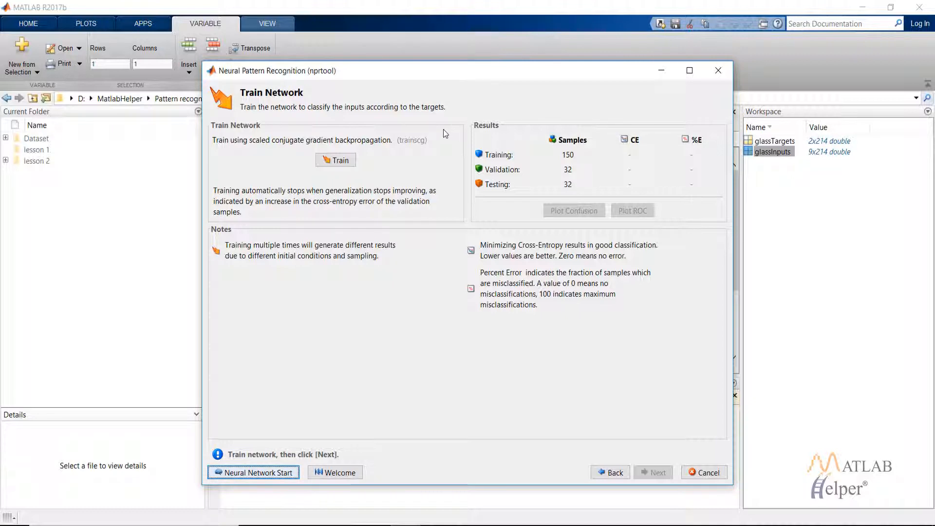
pyautogui.moveTo(357, 152)
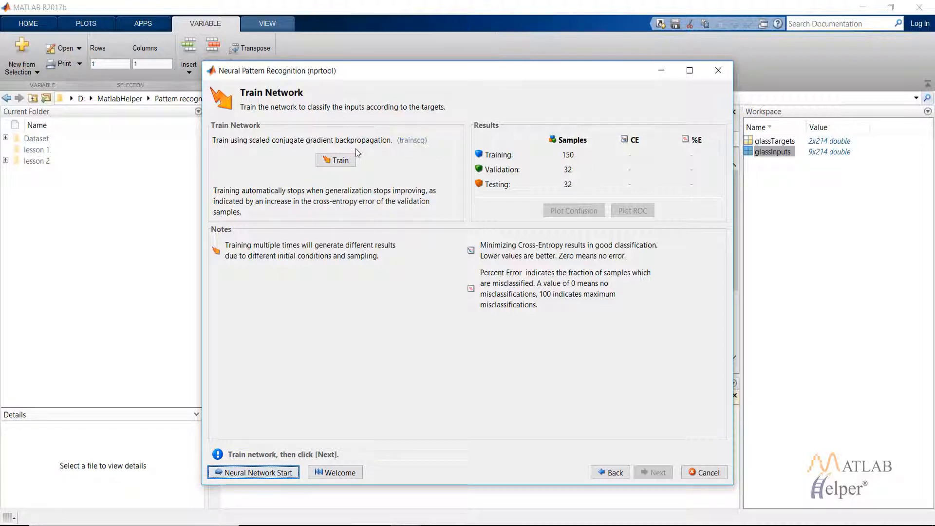
pyautogui.moveTo(360, 150)
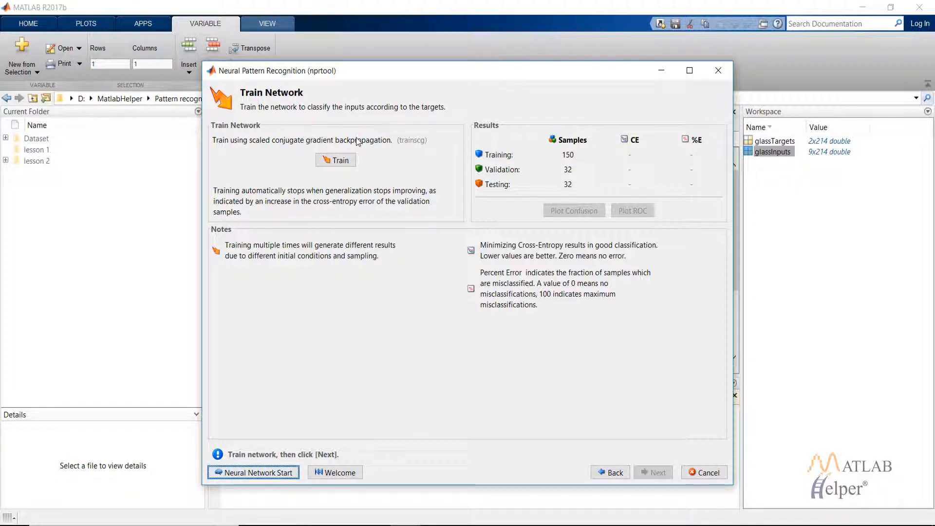
pyautogui.moveTo(520, 304)
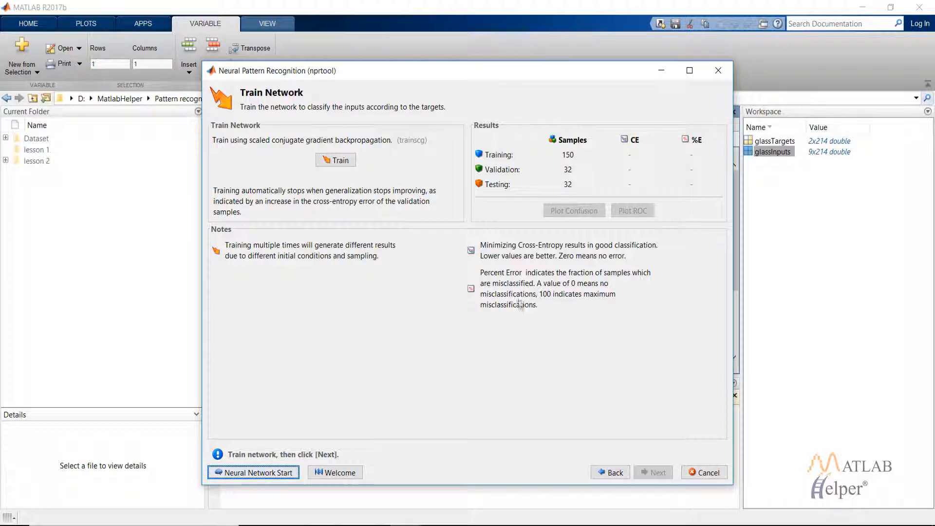
# - Train the glass pattern recognition network with the Train button
pyautogui.click(335, 160)
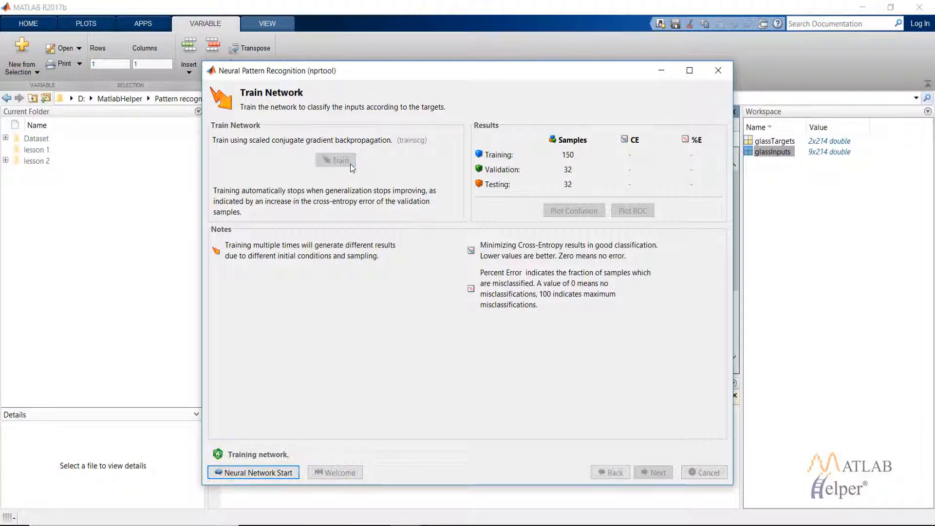
pyautogui.click(336, 159)
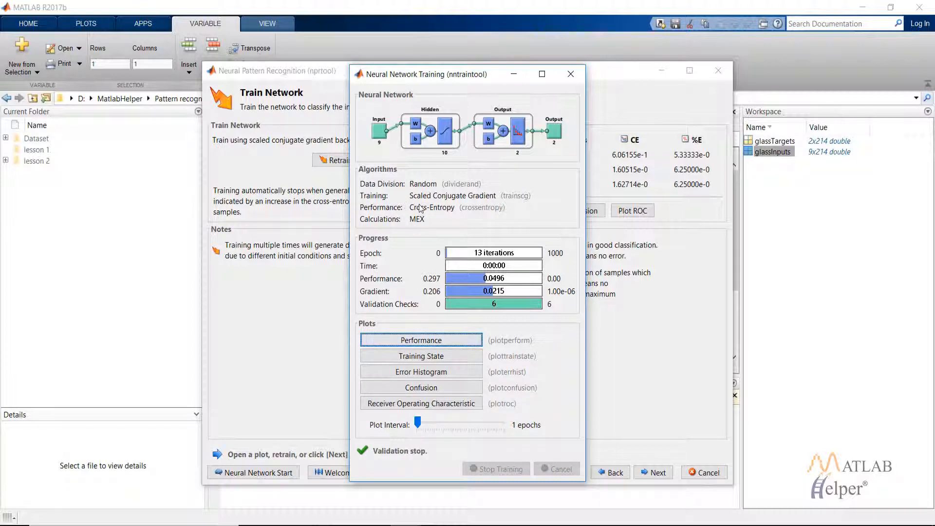
pyautogui.moveTo(397, 214)
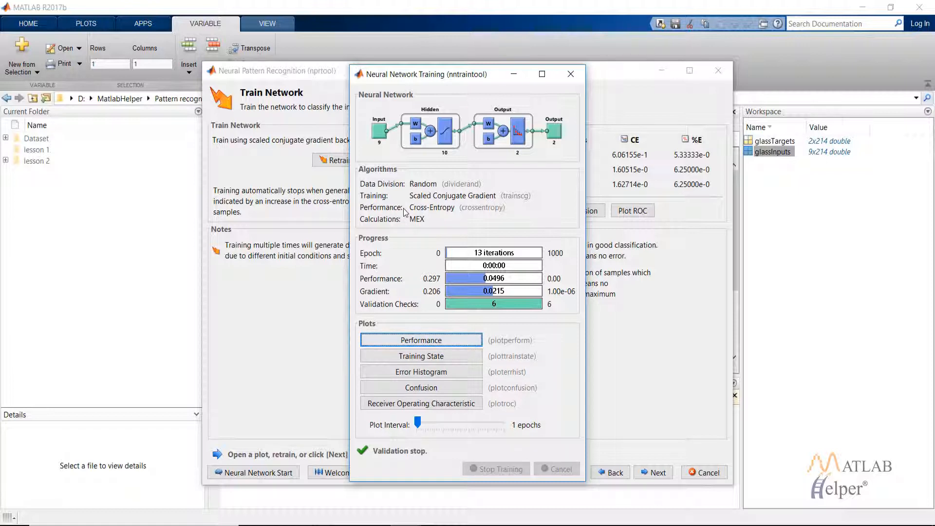
pyautogui.moveTo(411, 180)
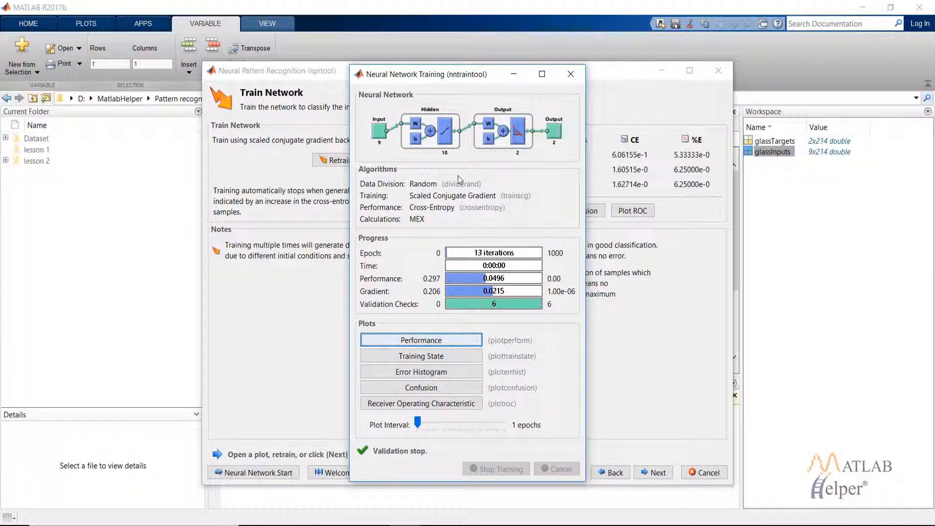
pyautogui.moveTo(437, 222)
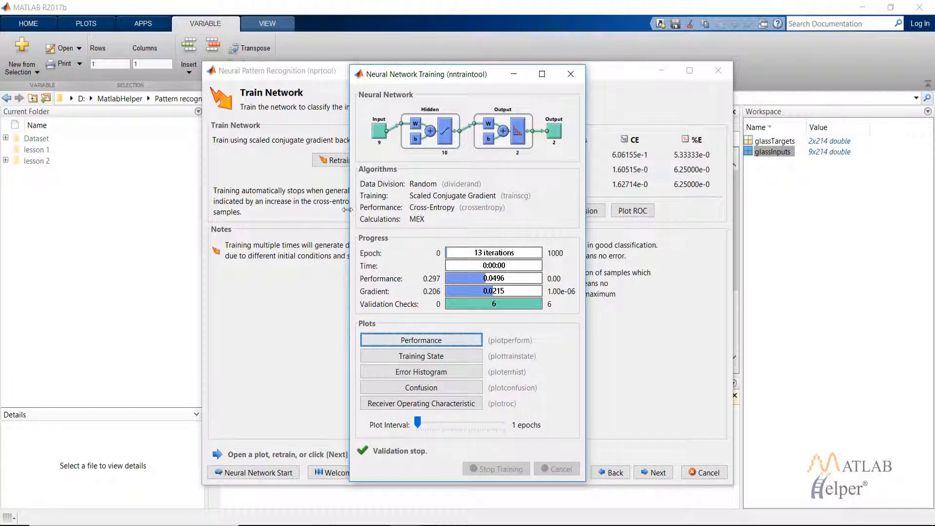
pyautogui.moveTo(439, 224)
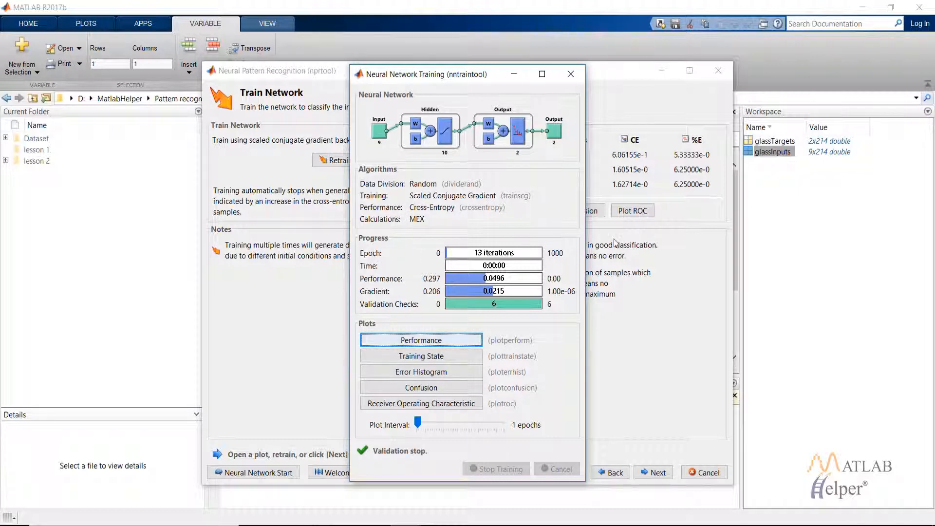
pyautogui.moveTo(412, 281)
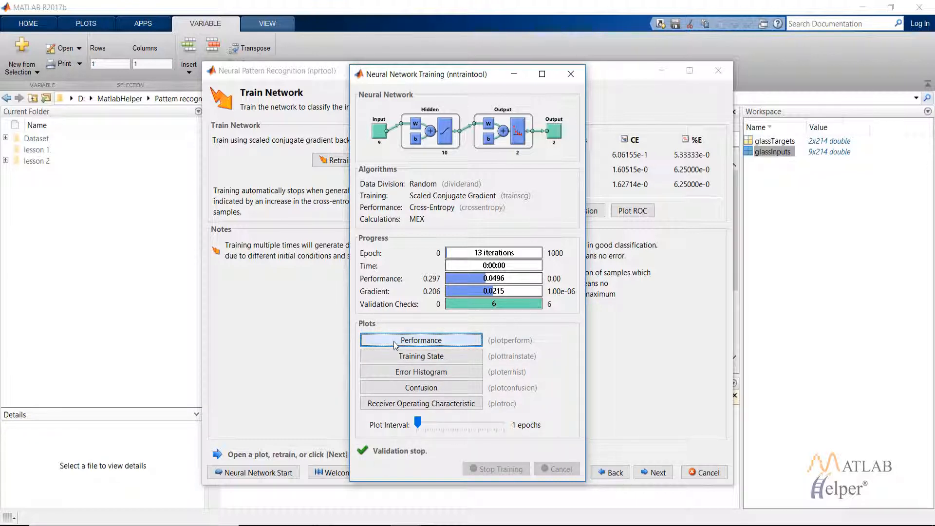
pyautogui.click(421, 340)
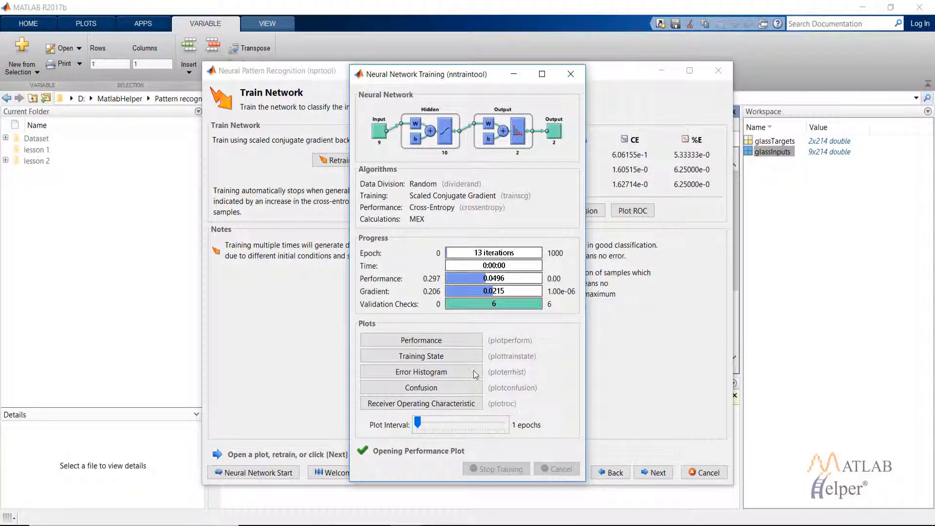
pyautogui.click(421, 356)
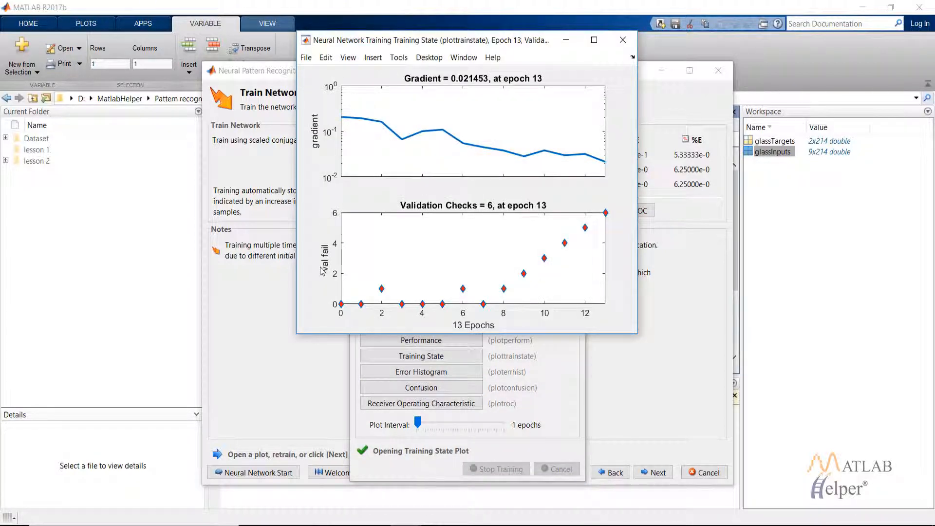
pyautogui.moveTo(564, 38)
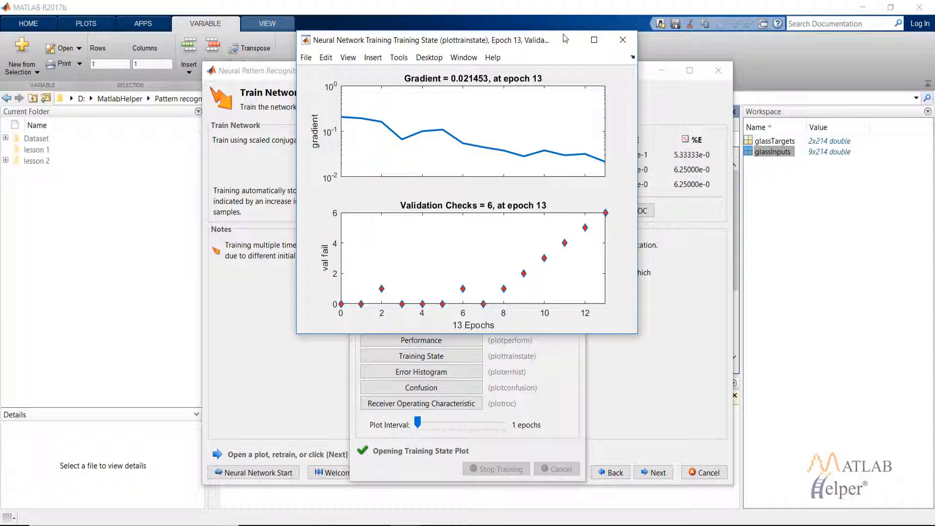
pyautogui.click(421, 371)
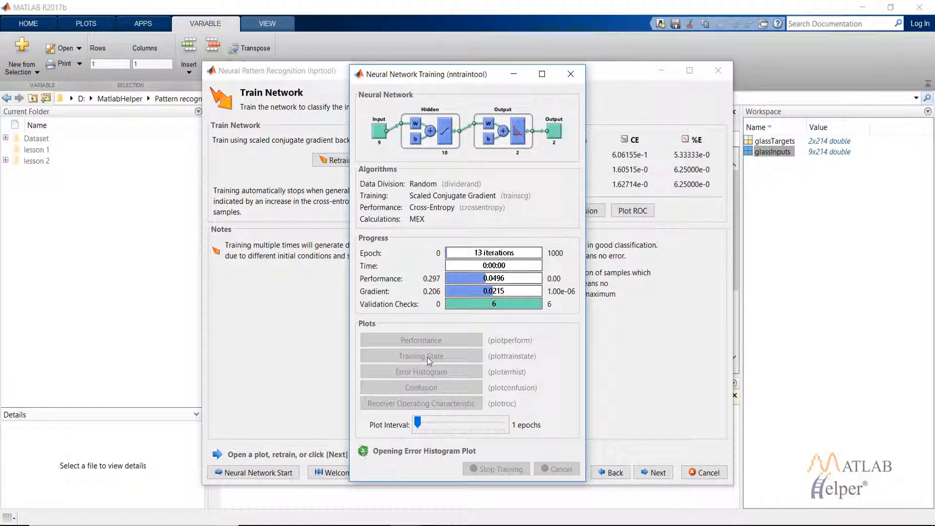
pyautogui.click(421, 371)
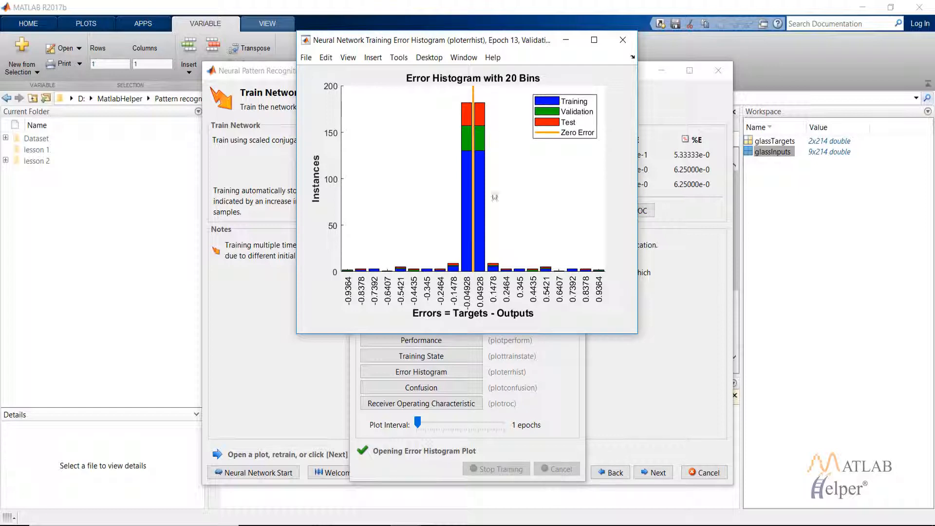
pyautogui.moveTo(379, 276)
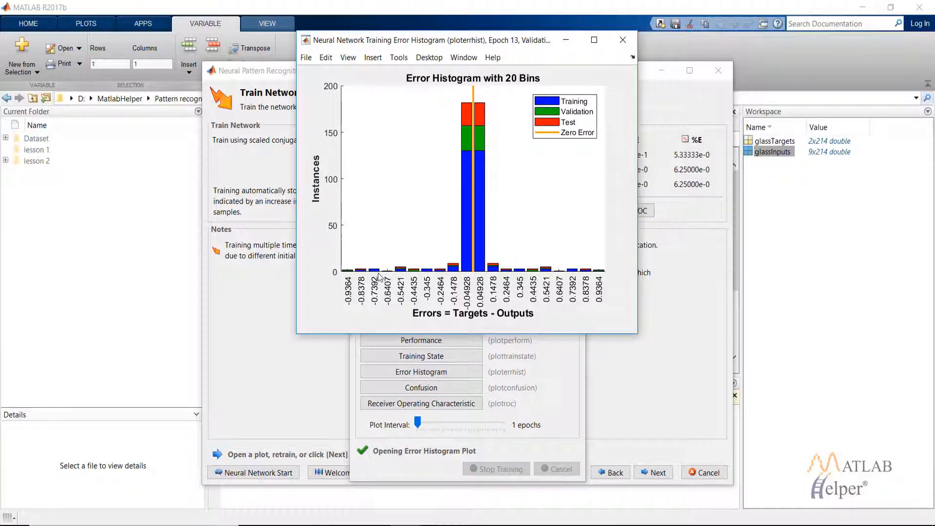
pyautogui.moveTo(461, 328)
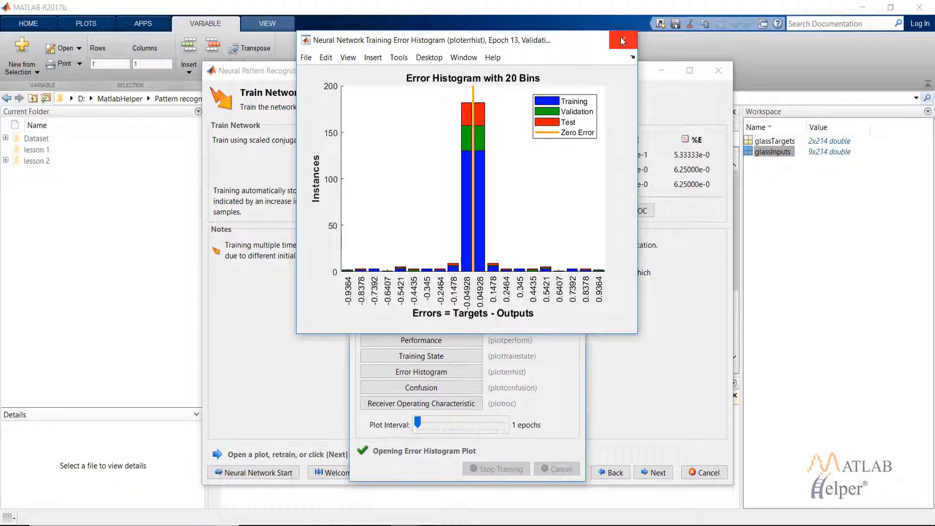
pyautogui.click(622, 41)
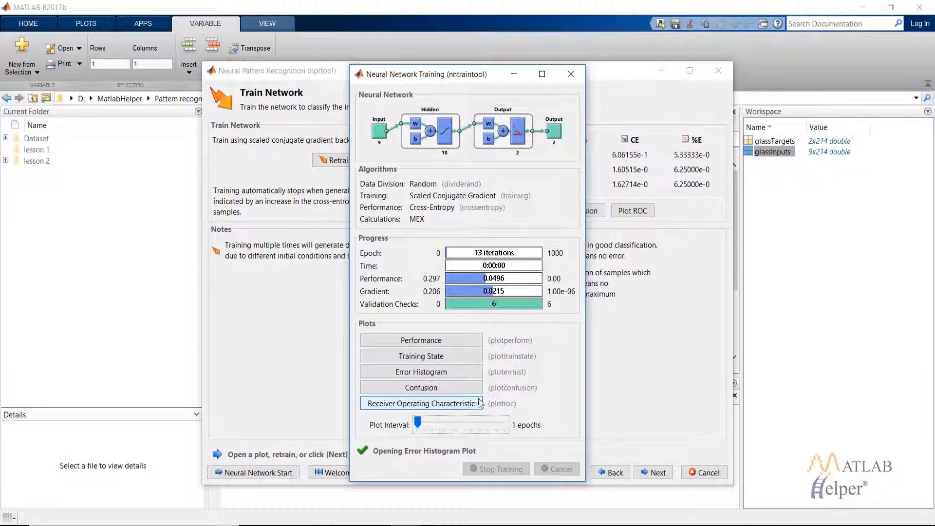
pyautogui.moveTo(465, 403)
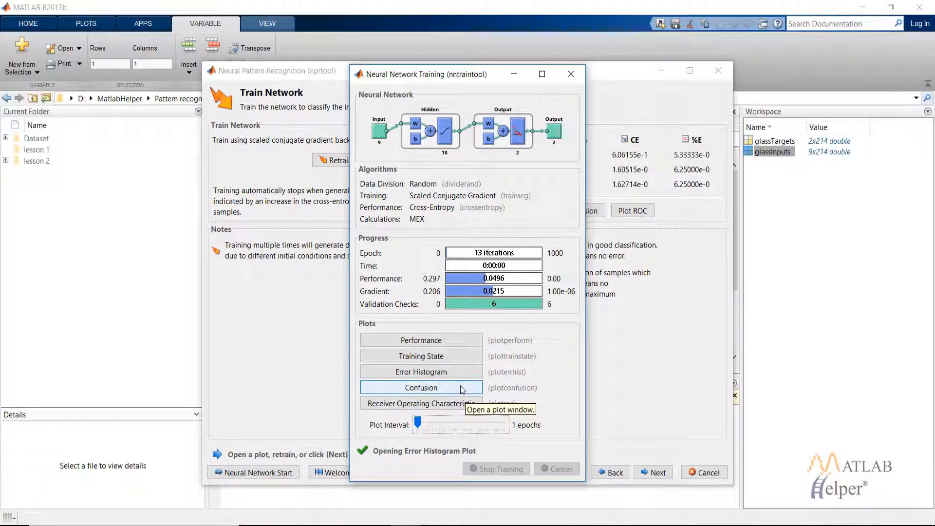
# - View the four confusion matrices (94.4% overall accuracy) and close the plotconfusion figure
pyautogui.click(421, 388)
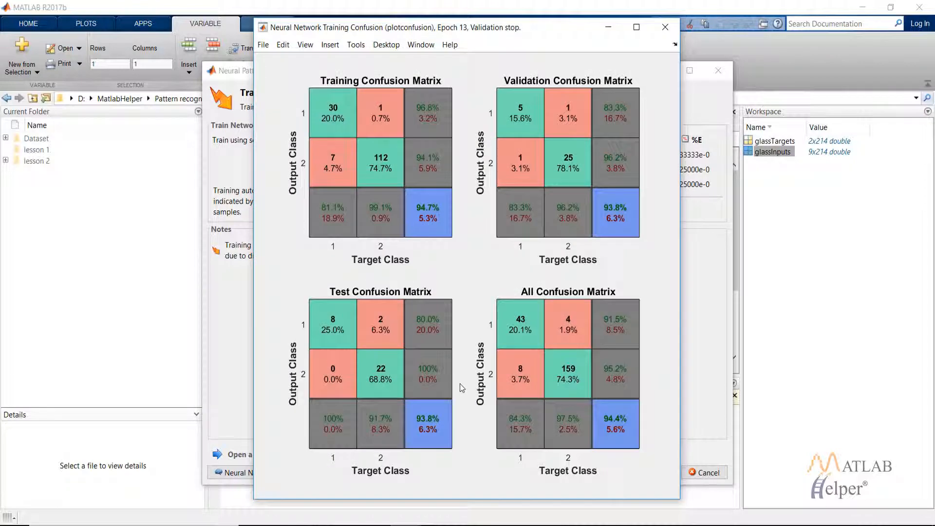
pyautogui.moveTo(557, 97)
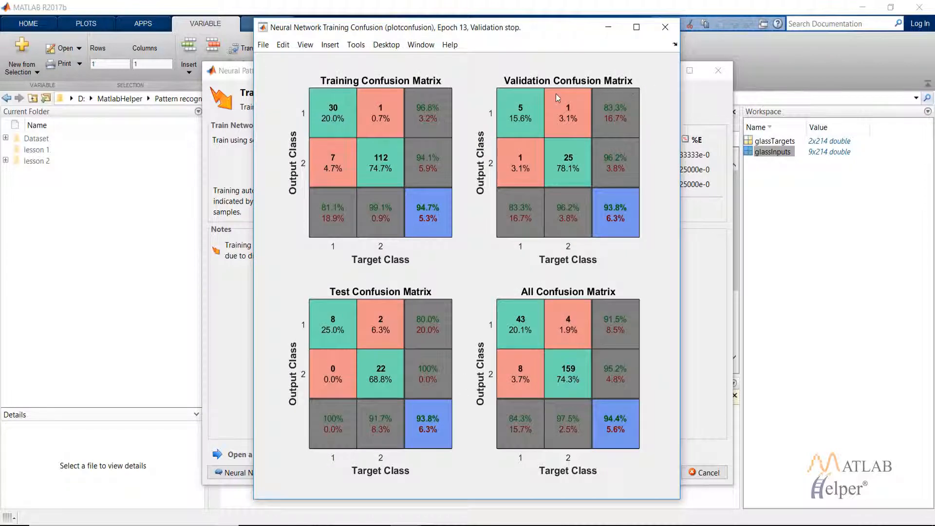
pyautogui.moveTo(455, 92)
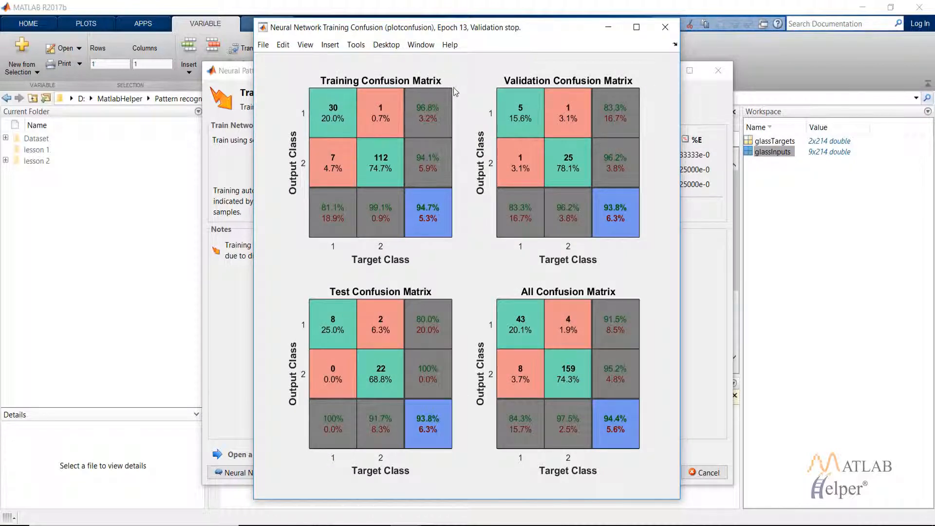
pyautogui.moveTo(310, 188)
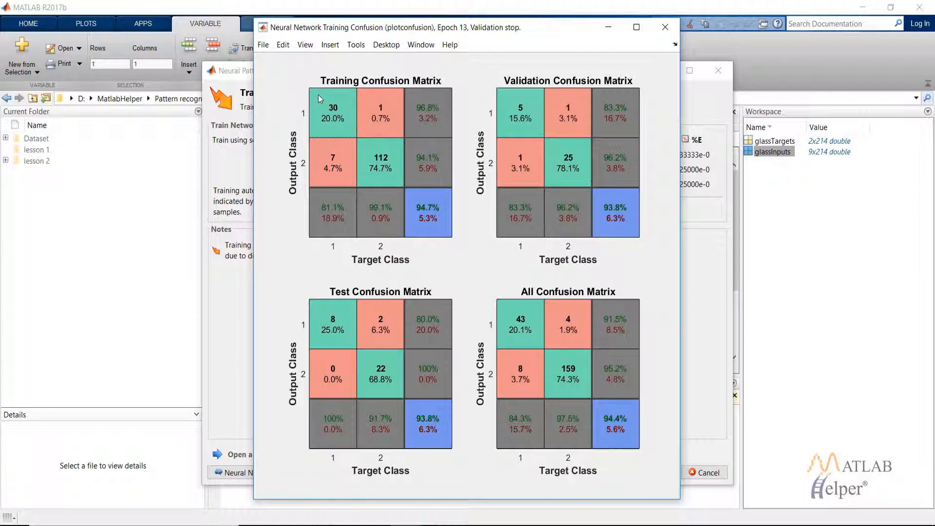
pyautogui.moveTo(337, 140)
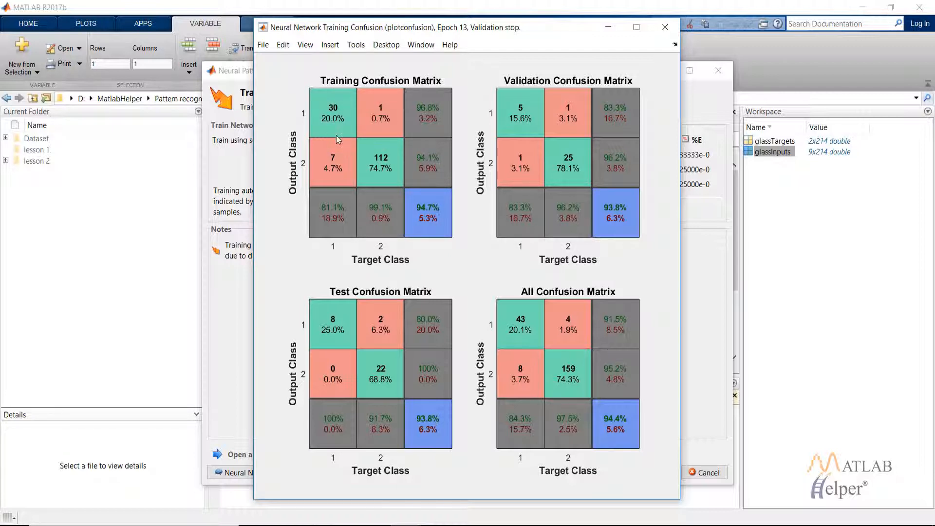
pyautogui.moveTo(337, 147)
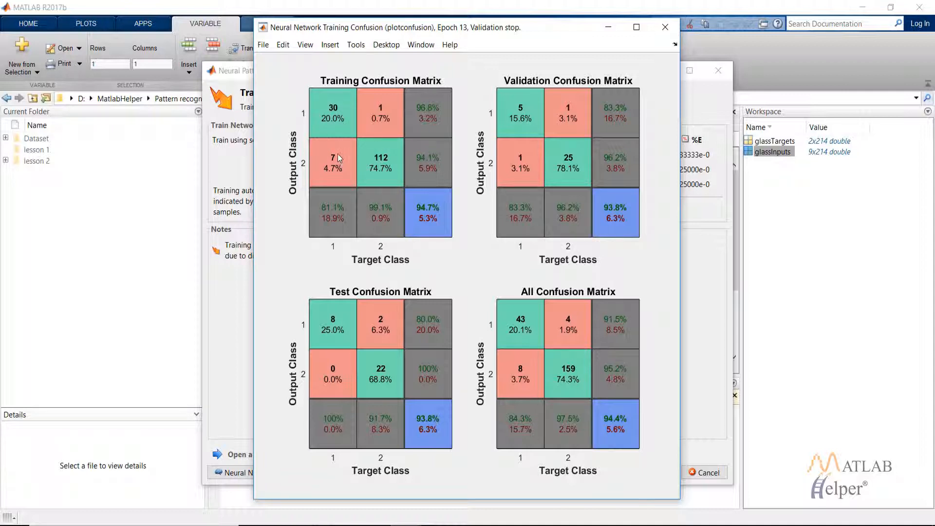
pyautogui.moveTo(306, 168)
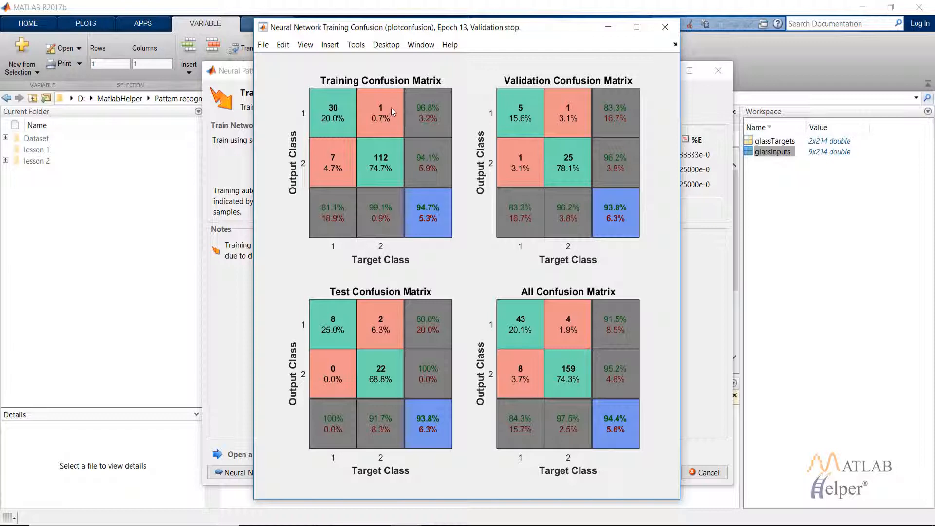
pyautogui.moveTo(500, 78)
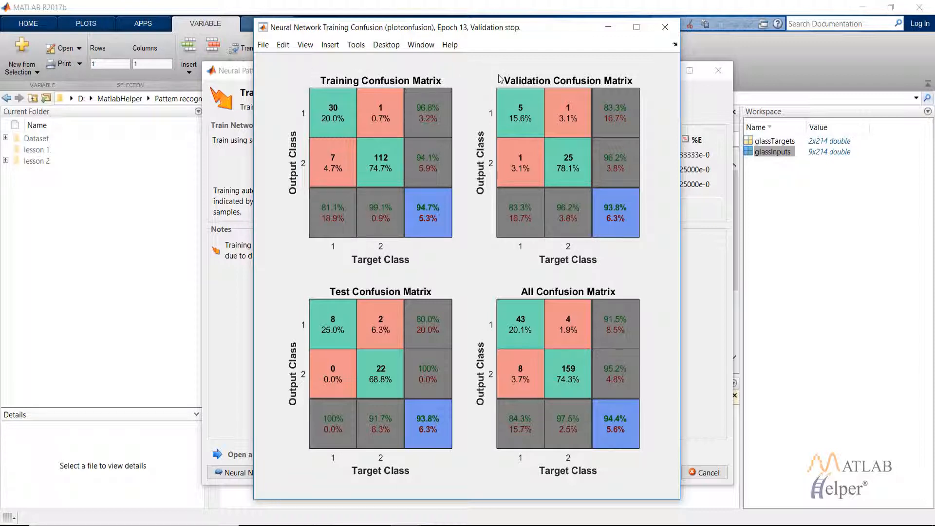
pyautogui.moveTo(391, 160)
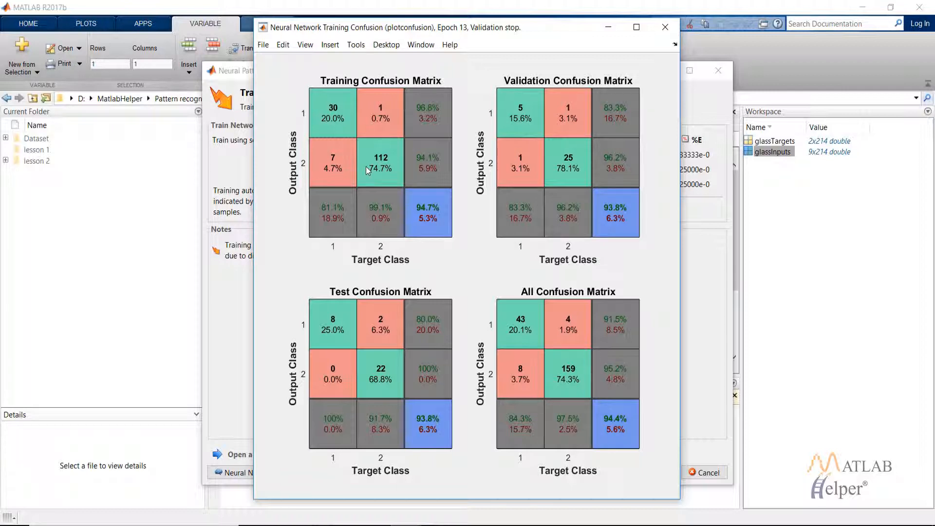
pyautogui.moveTo(382, 124)
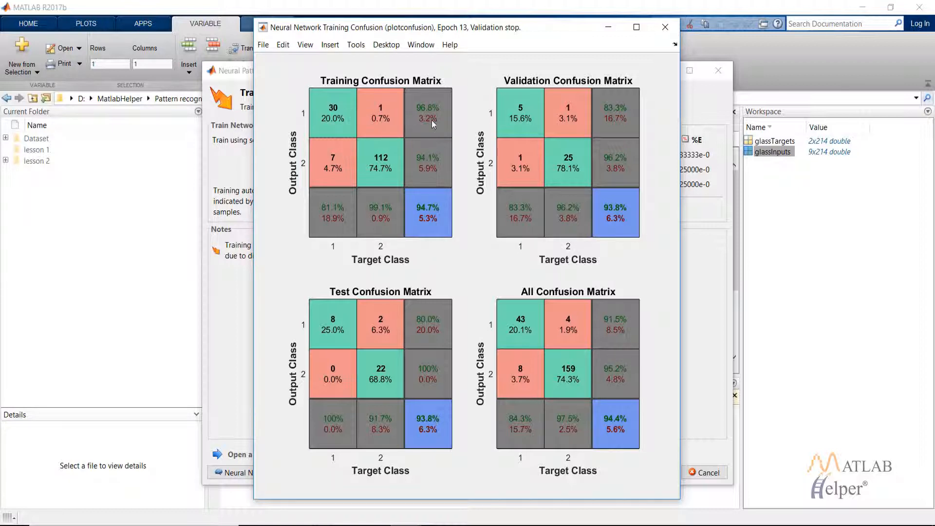
pyautogui.moveTo(436, 209)
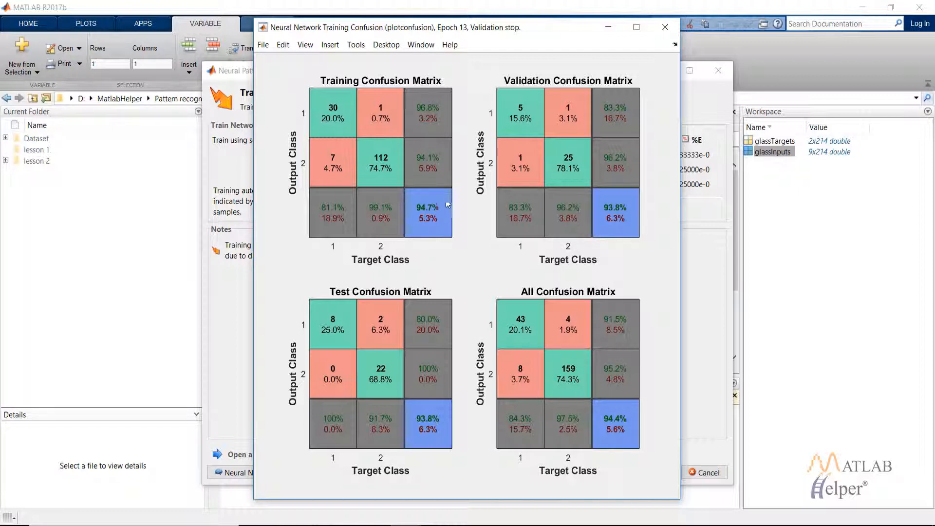
pyautogui.moveTo(458, 232)
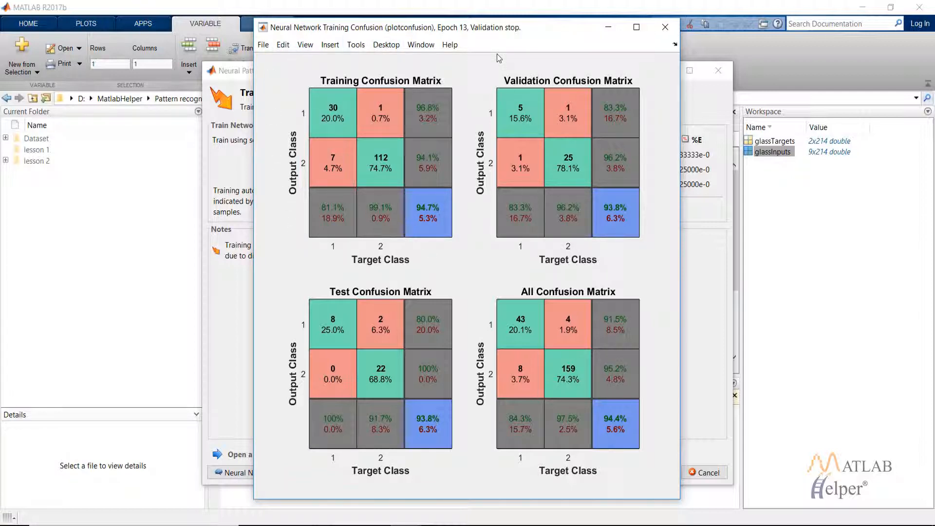
pyautogui.moveTo(331, 292)
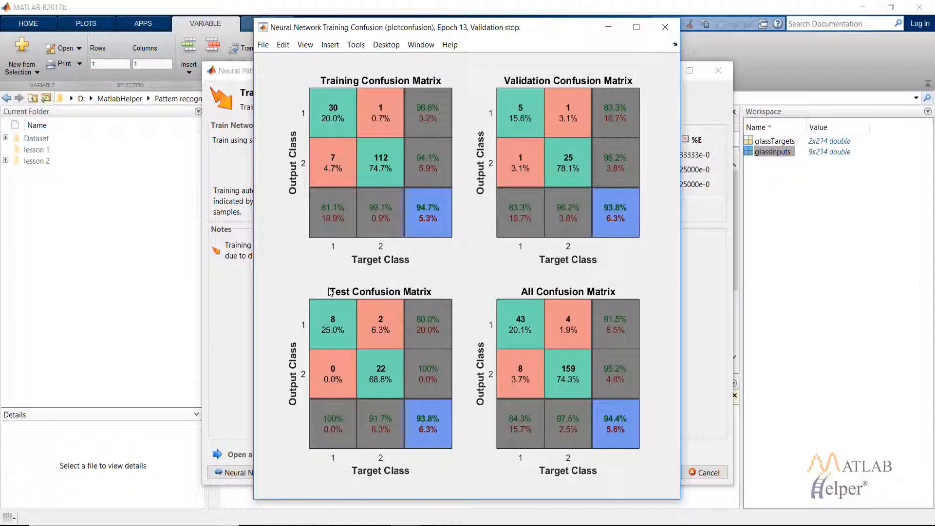
pyautogui.click(664, 27)
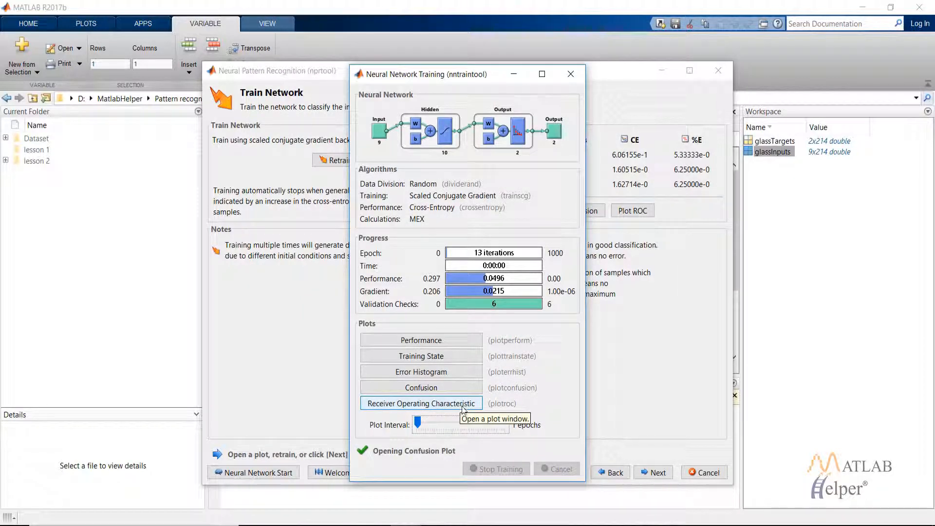
# - Show the ROC curves for training, validation, test and all data
pyautogui.click(421, 404)
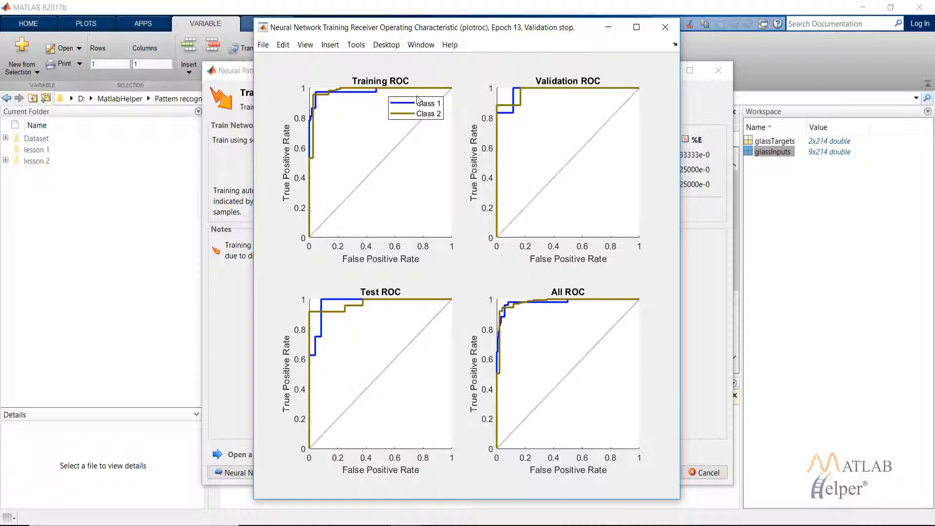
pyautogui.moveTo(306, 179)
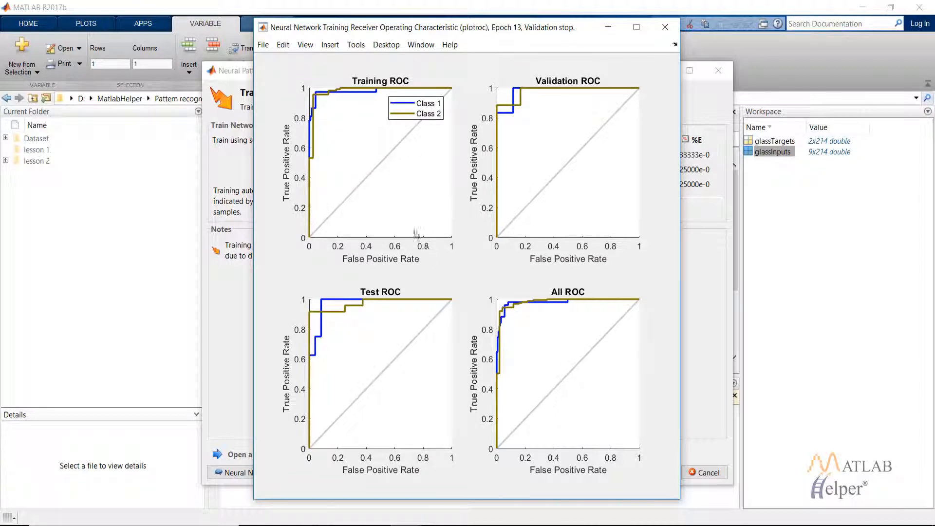
pyautogui.moveTo(276, 185)
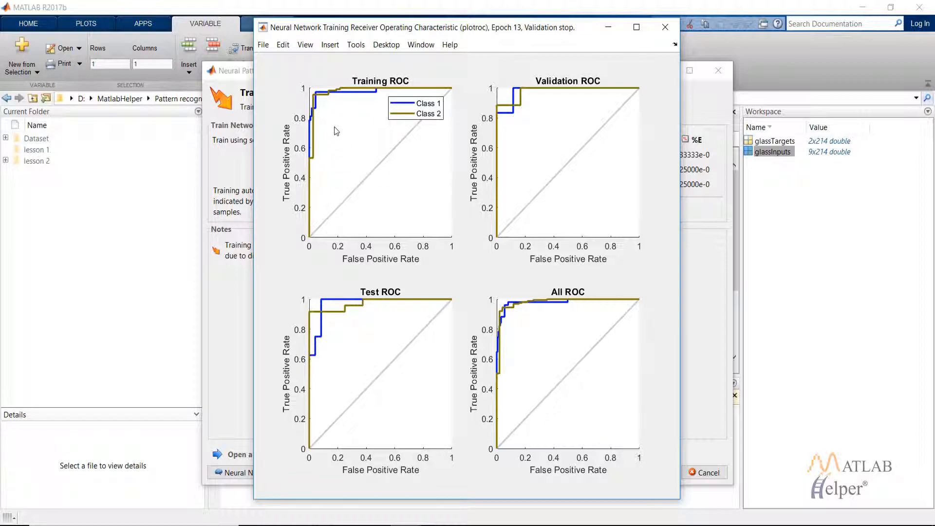
pyautogui.moveTo(379, 108)
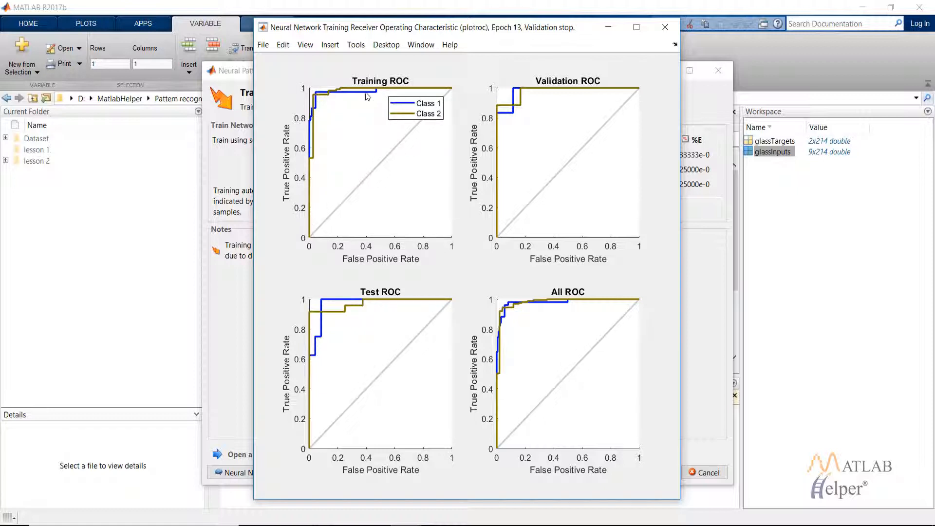
pyautogui.moveTo(352, 95)
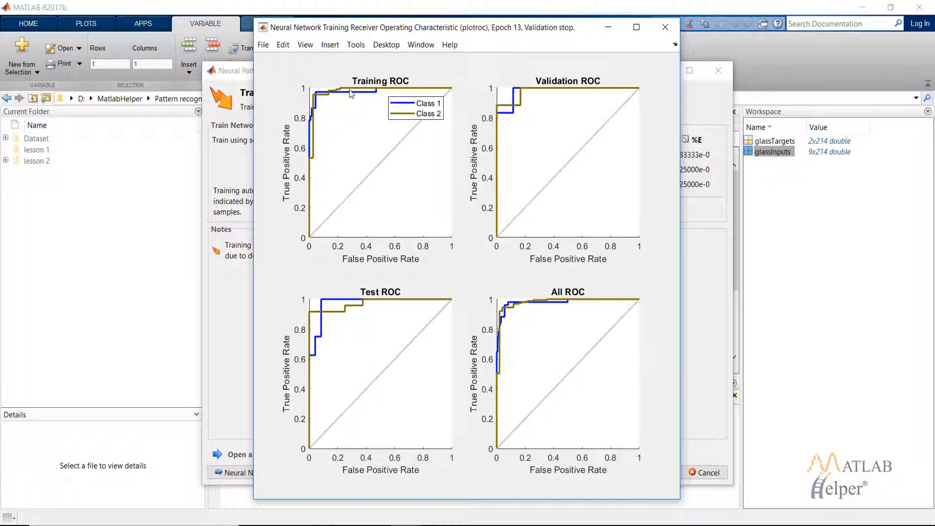
pyautogui.moveTo(338, 107)
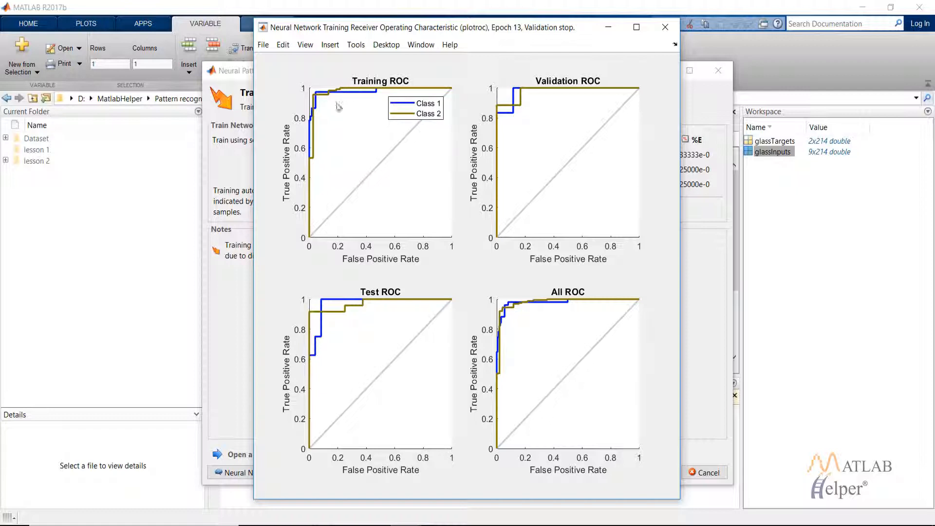
pyautogui.moveTo(403, 101)
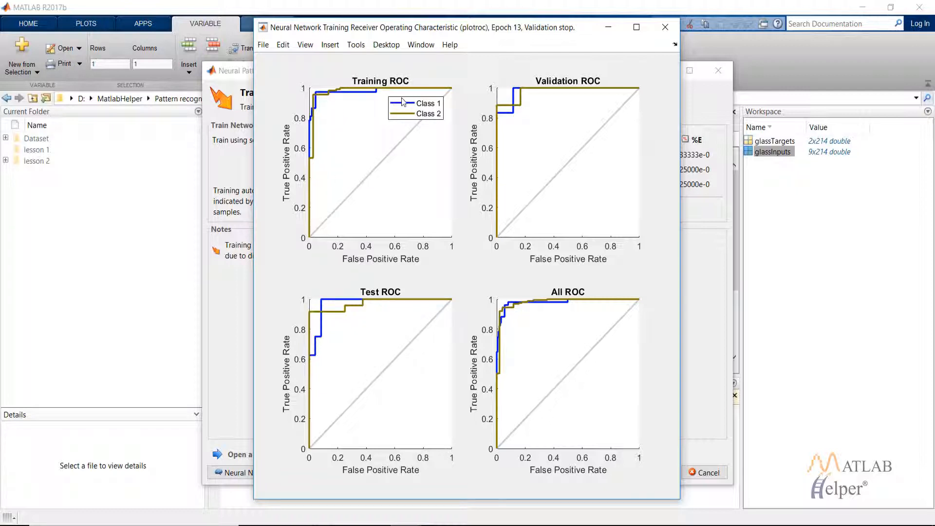
pyautogui.moveTo(437, 62)
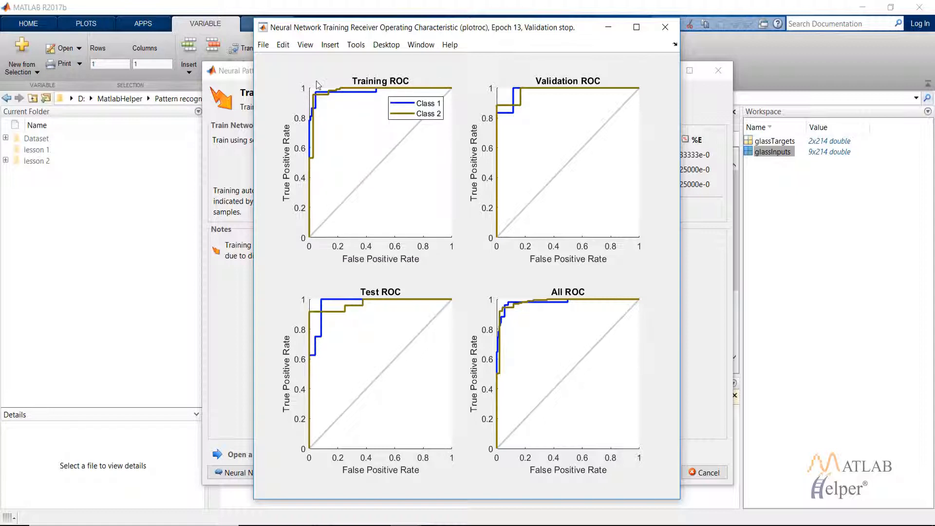
pyautogui.moveTo(351, 219)
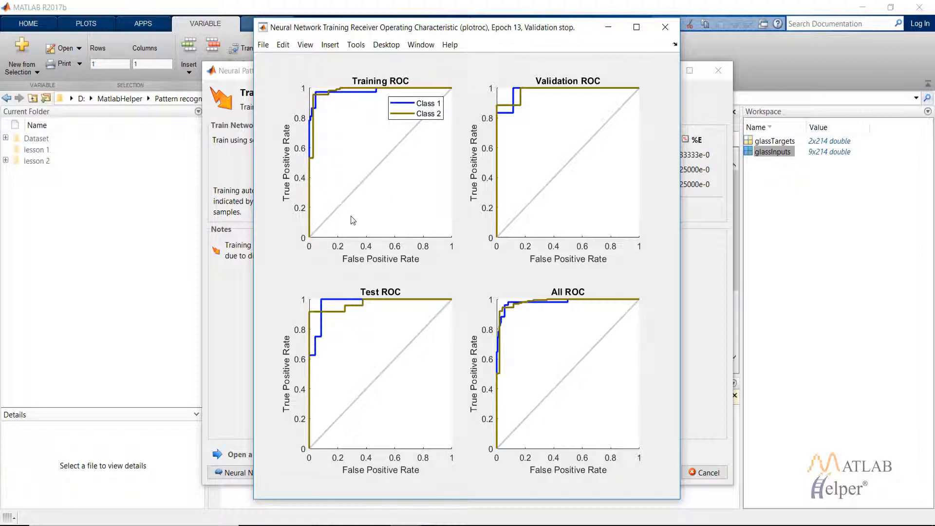
pyautogui.moveTo(310, 238)
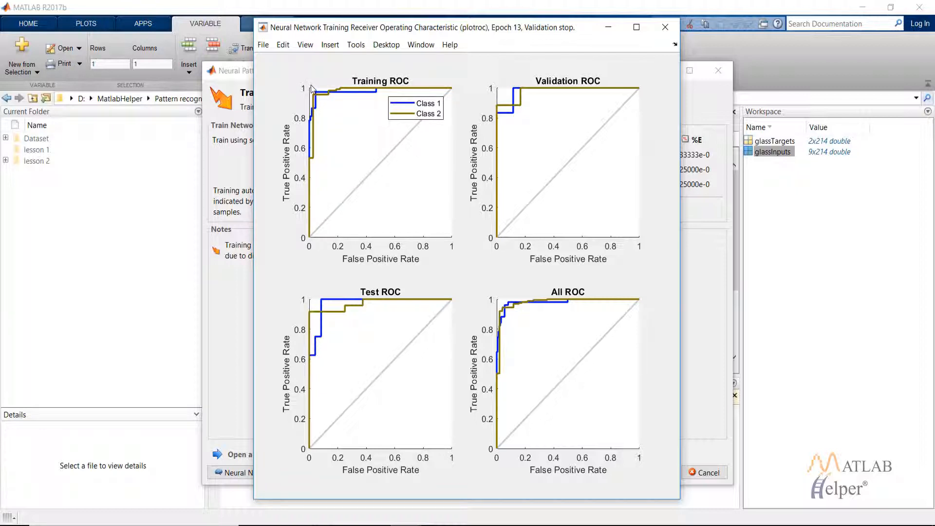
pyautogui.moveTo(435, 91)
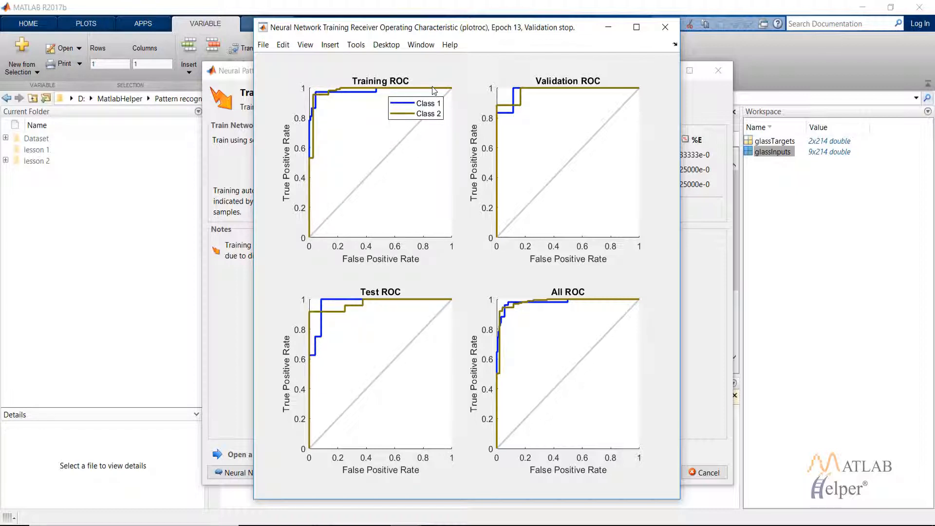
pyautogui.moveTo(386, 184)
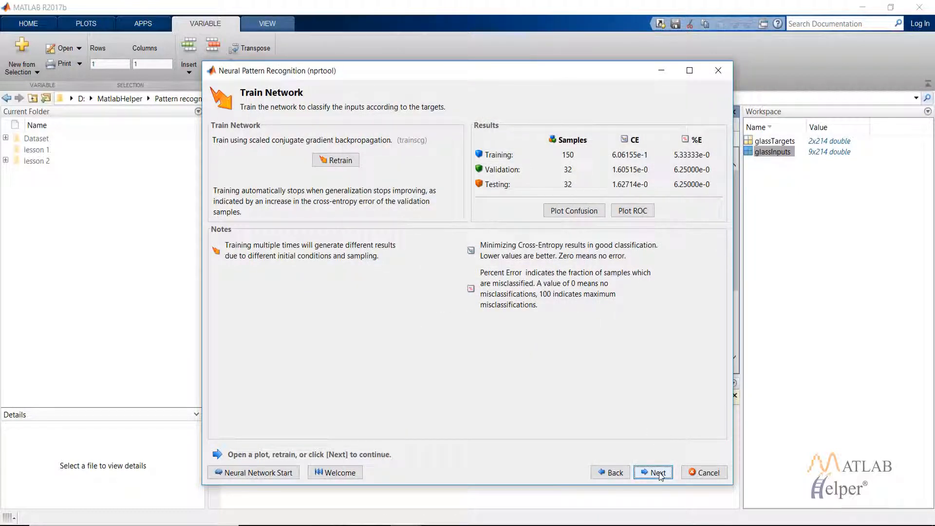
# - Continue past Evaluate Network and extra tests to the Deploy Solution page
pyautogui.click(653, 473)
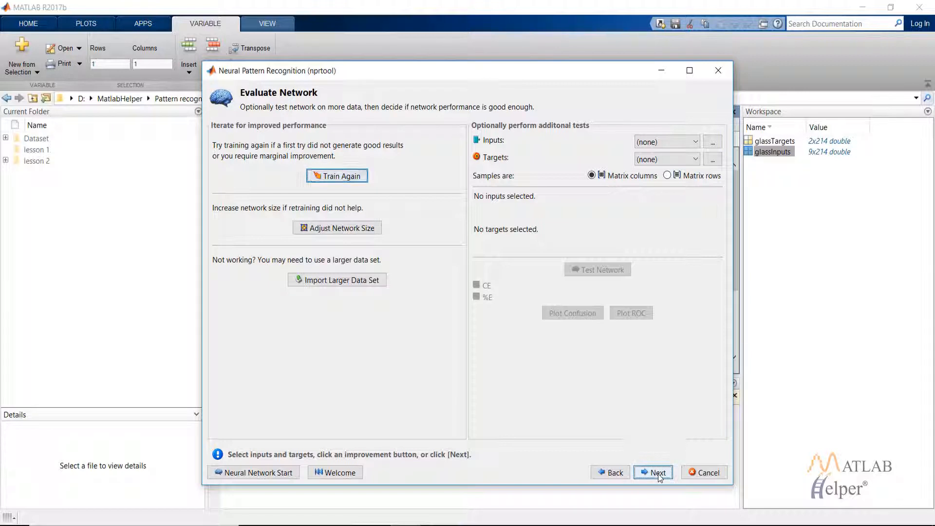
pyautogui.click(653, 471)
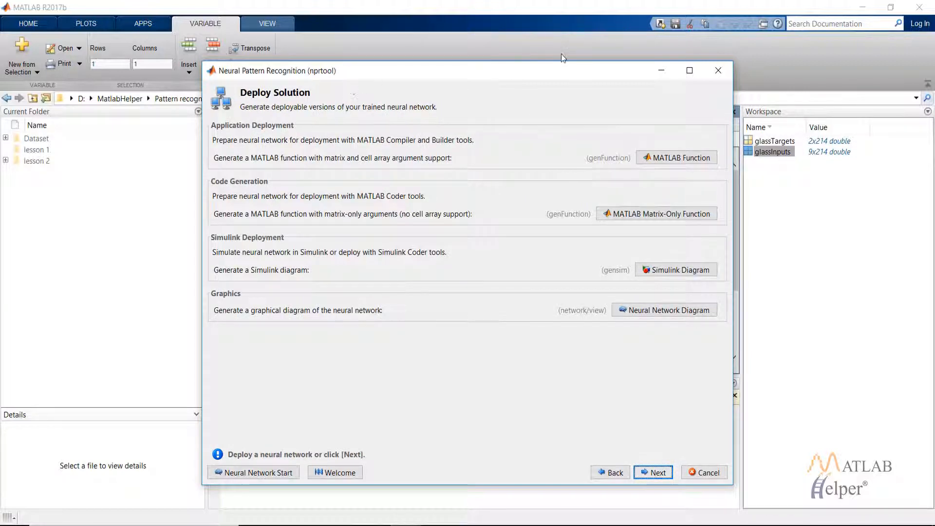
pyautogui.moveTo(538, 146)
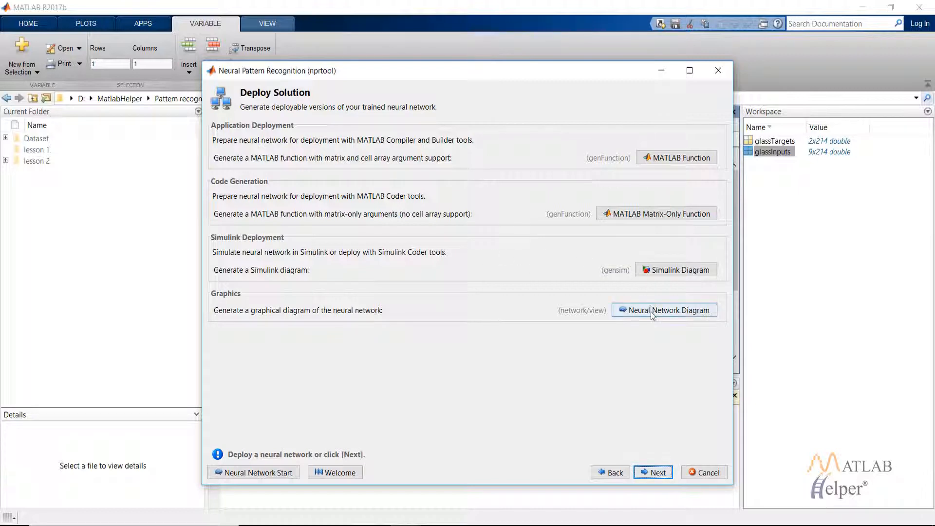
# - View the trained network's diagram and close it
pyautogui.click(664, 310)
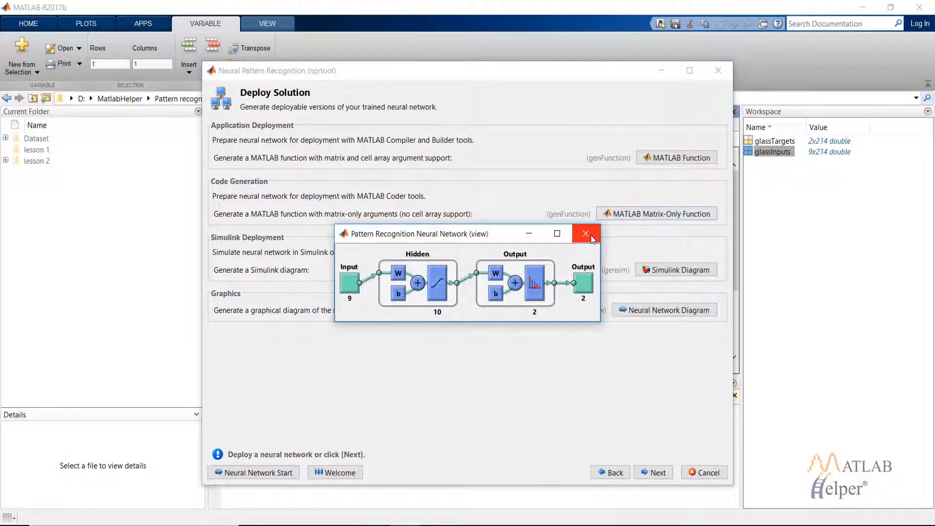
pyautogui.click(585, 233)
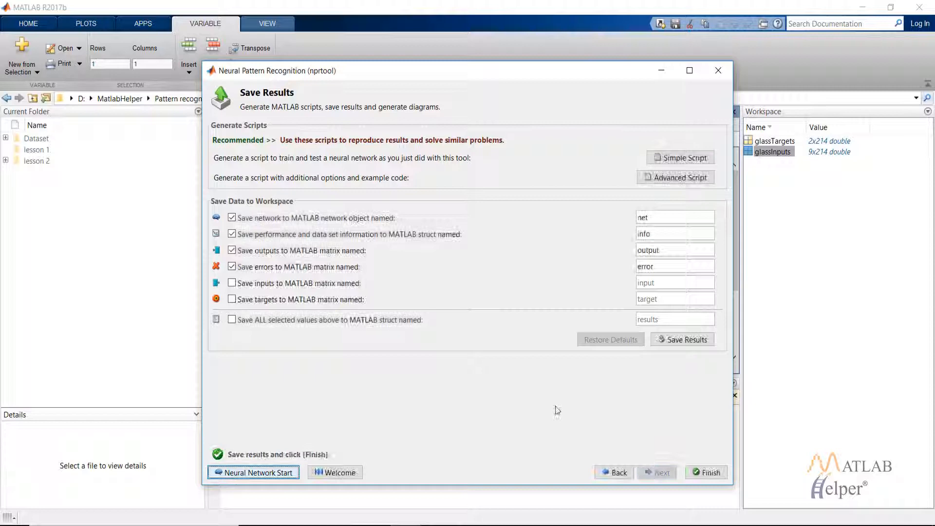
# - Generate a Simple Script and save net, info, output and error to the workspace
pyautogui.click(680, 158)
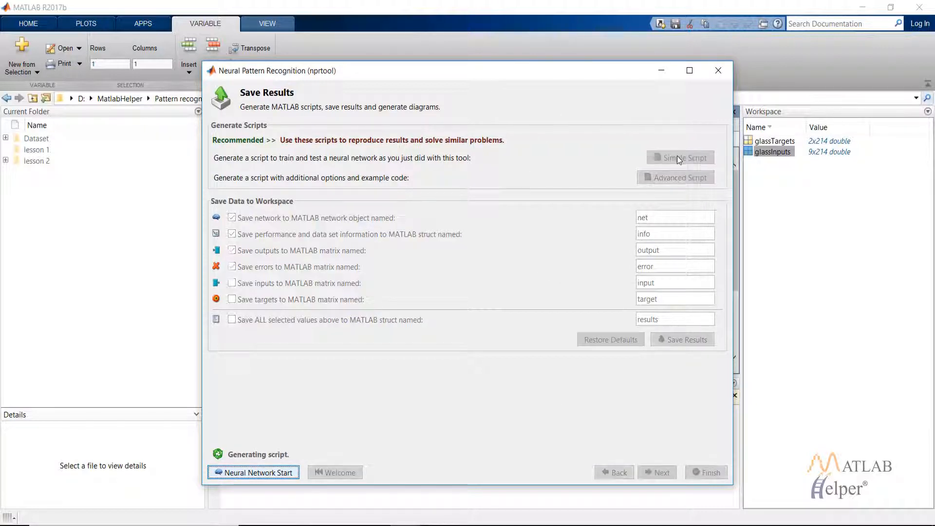
pyautogui.click(680, 158)
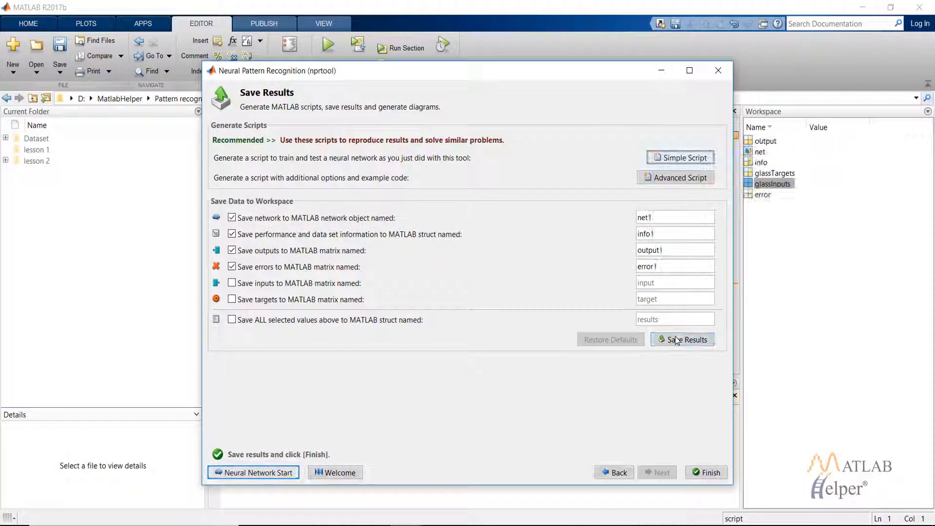
pyautogui.click(682, 339)
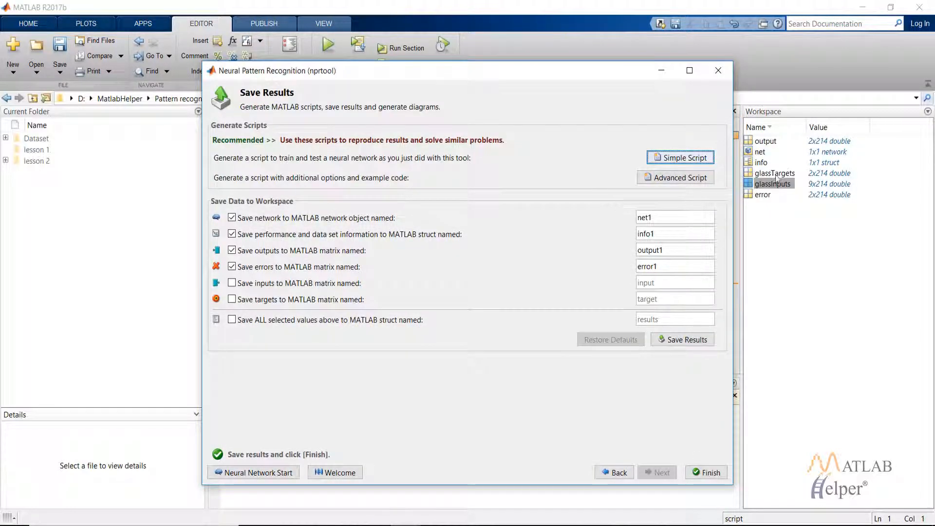